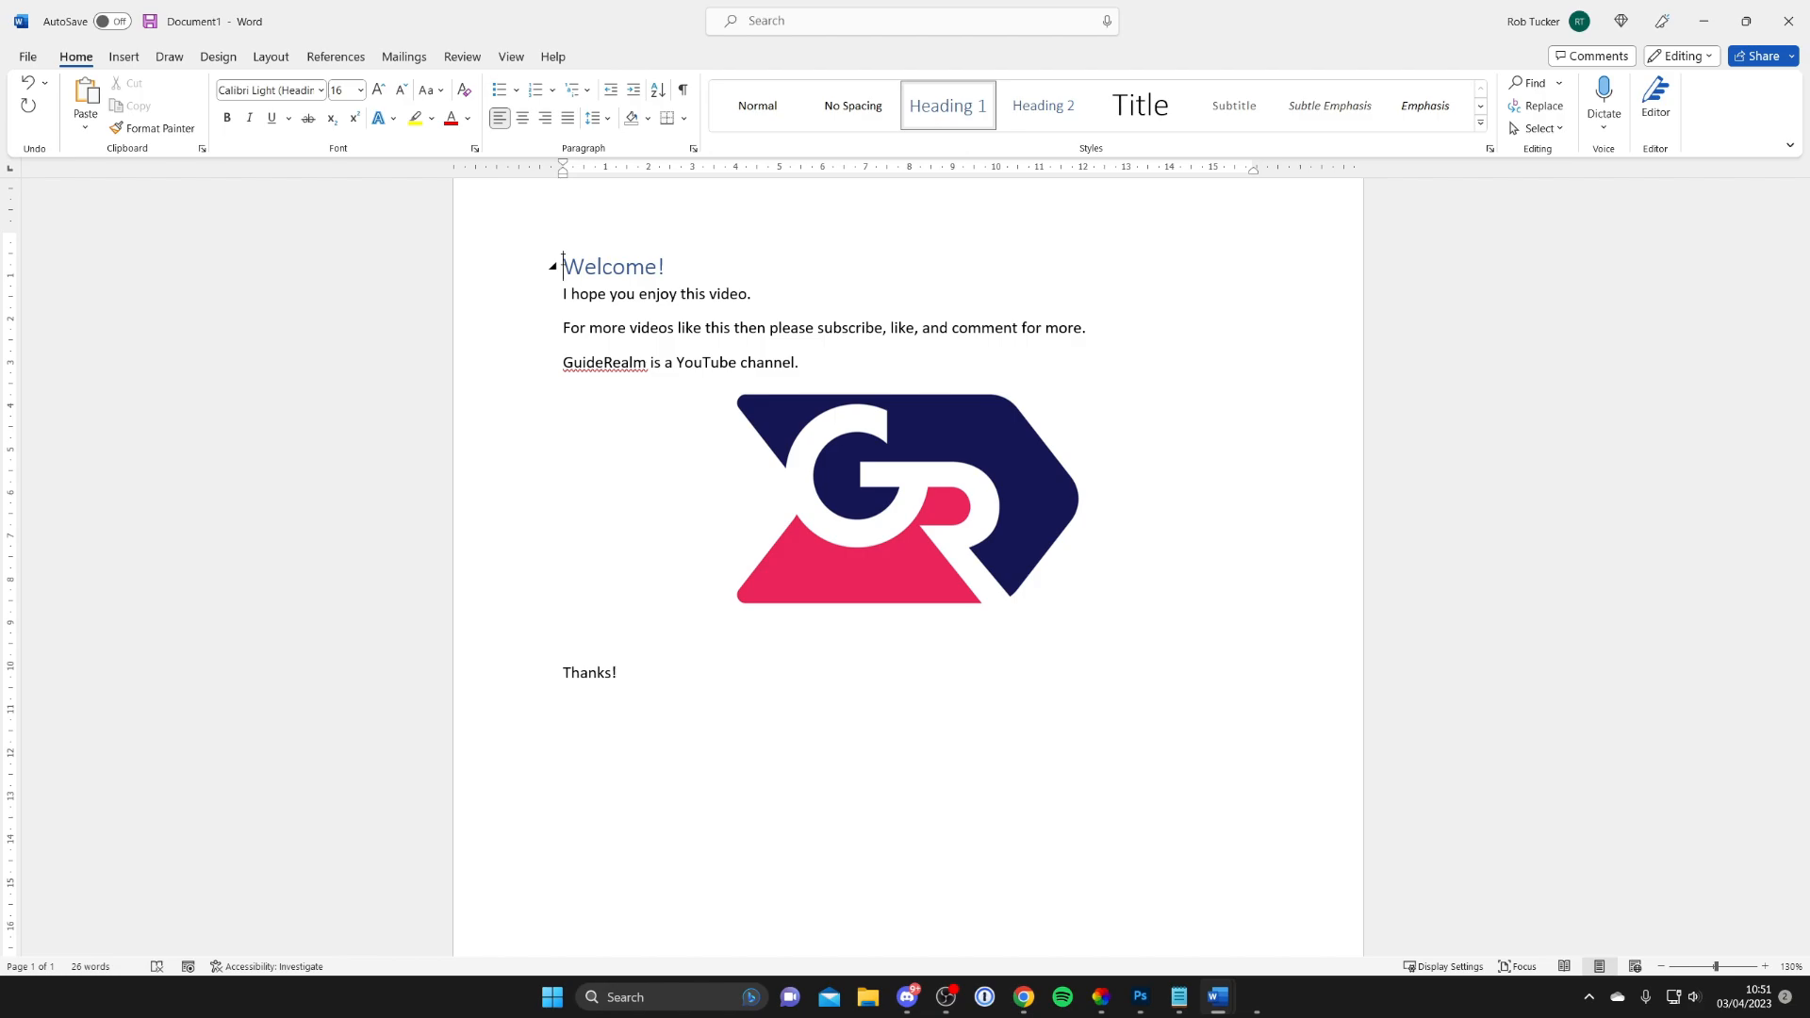
Step: Select the whole welcome page with the GR logo (Ctrl+A) and copy it
key("ctrl+a")
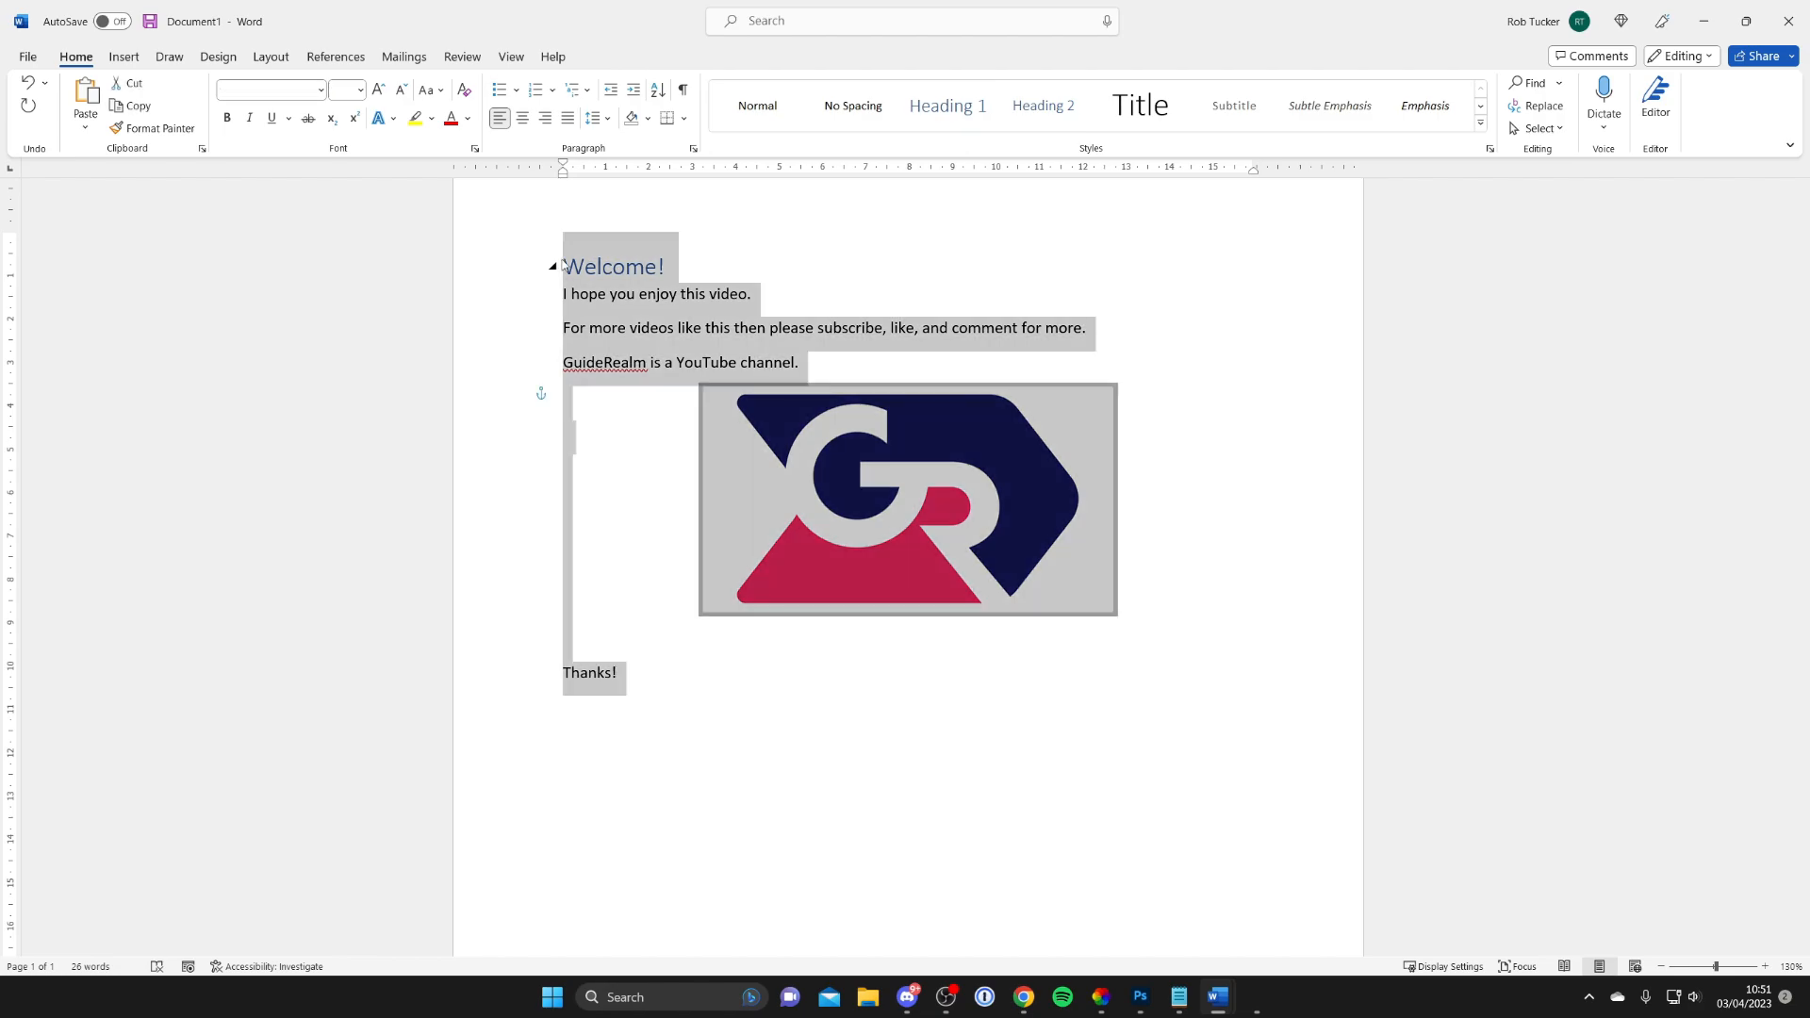
left_click(564, 266)
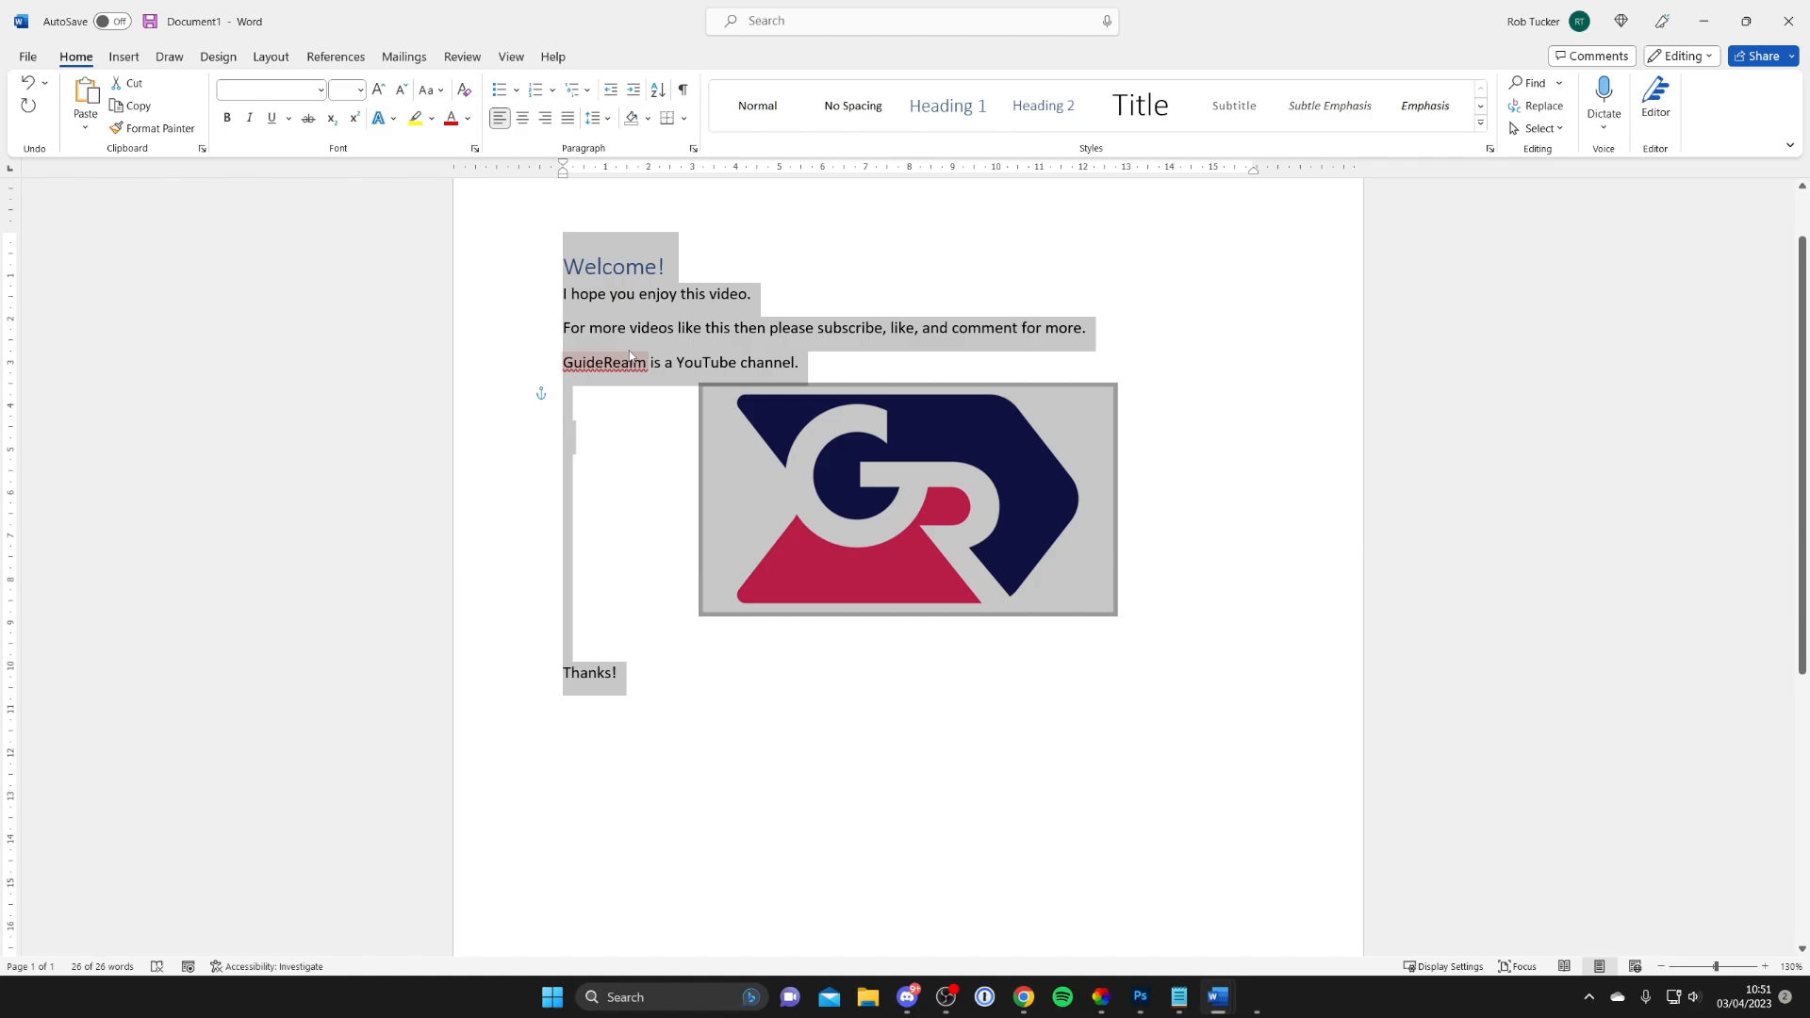
right_click(630, 358)
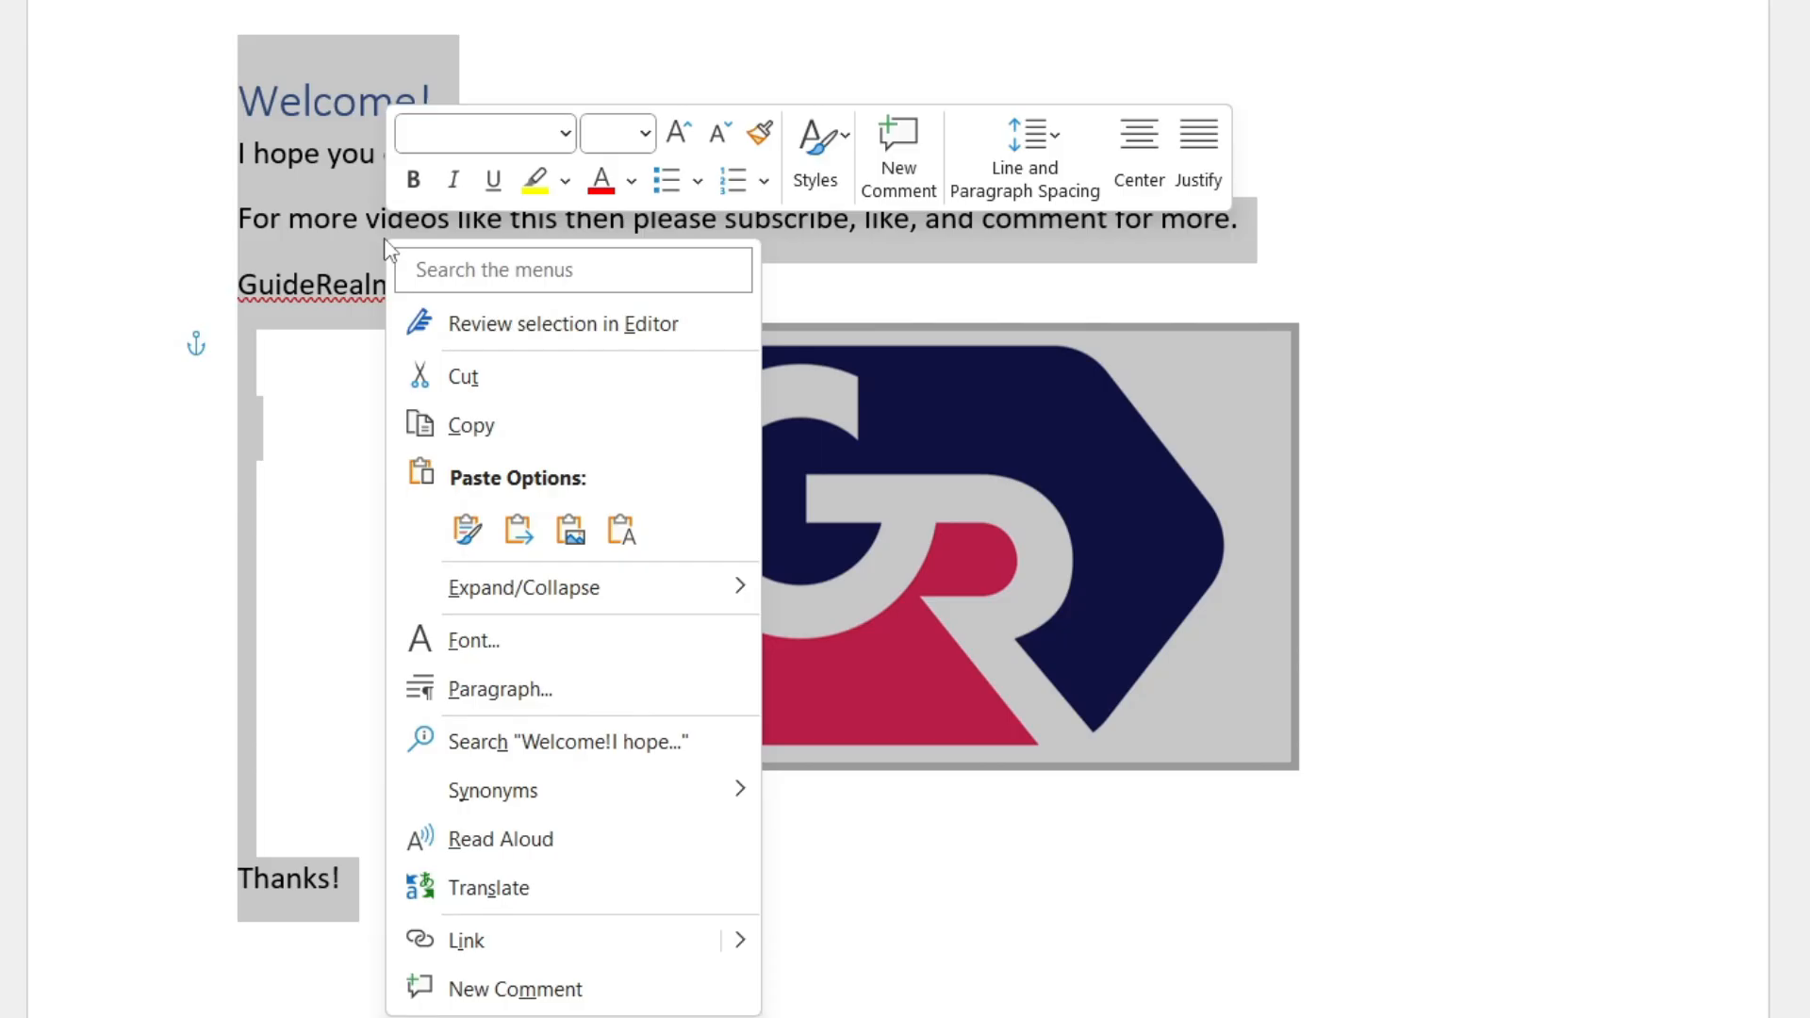
left_click(690, 443)
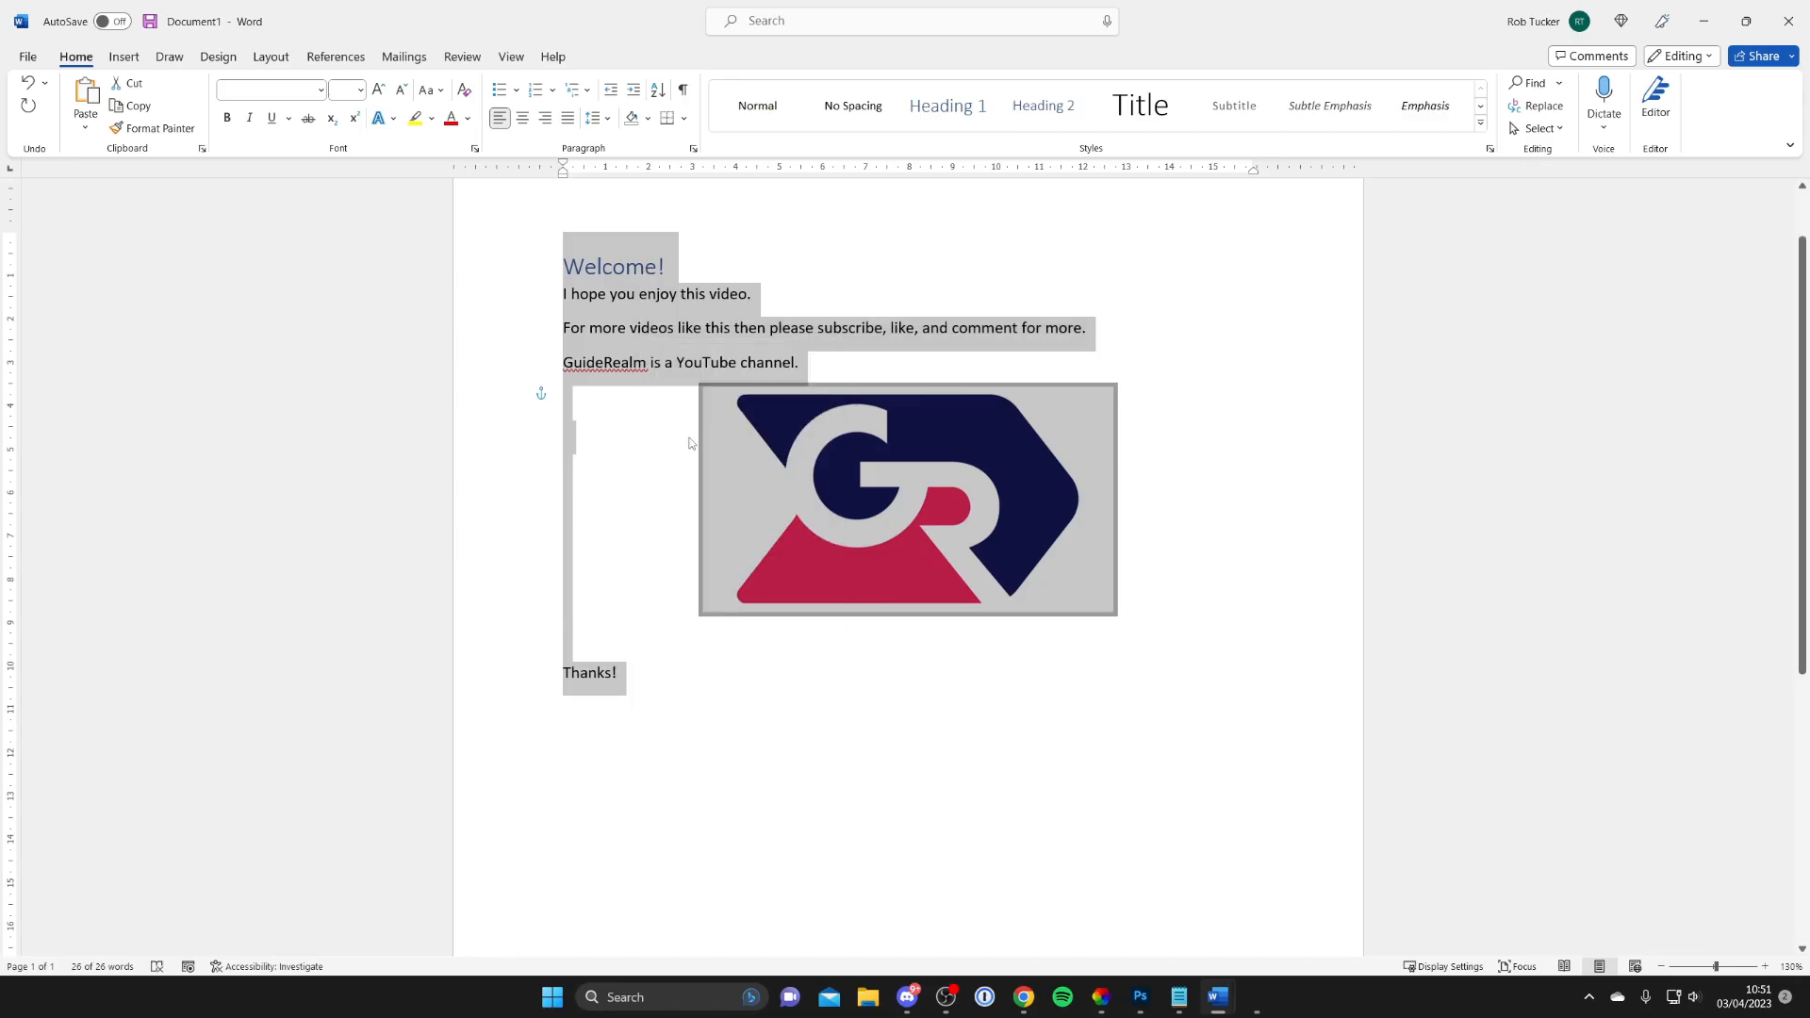
Step: Start a new blank document (Document3) to receive the copied content
left_click(686, 436)
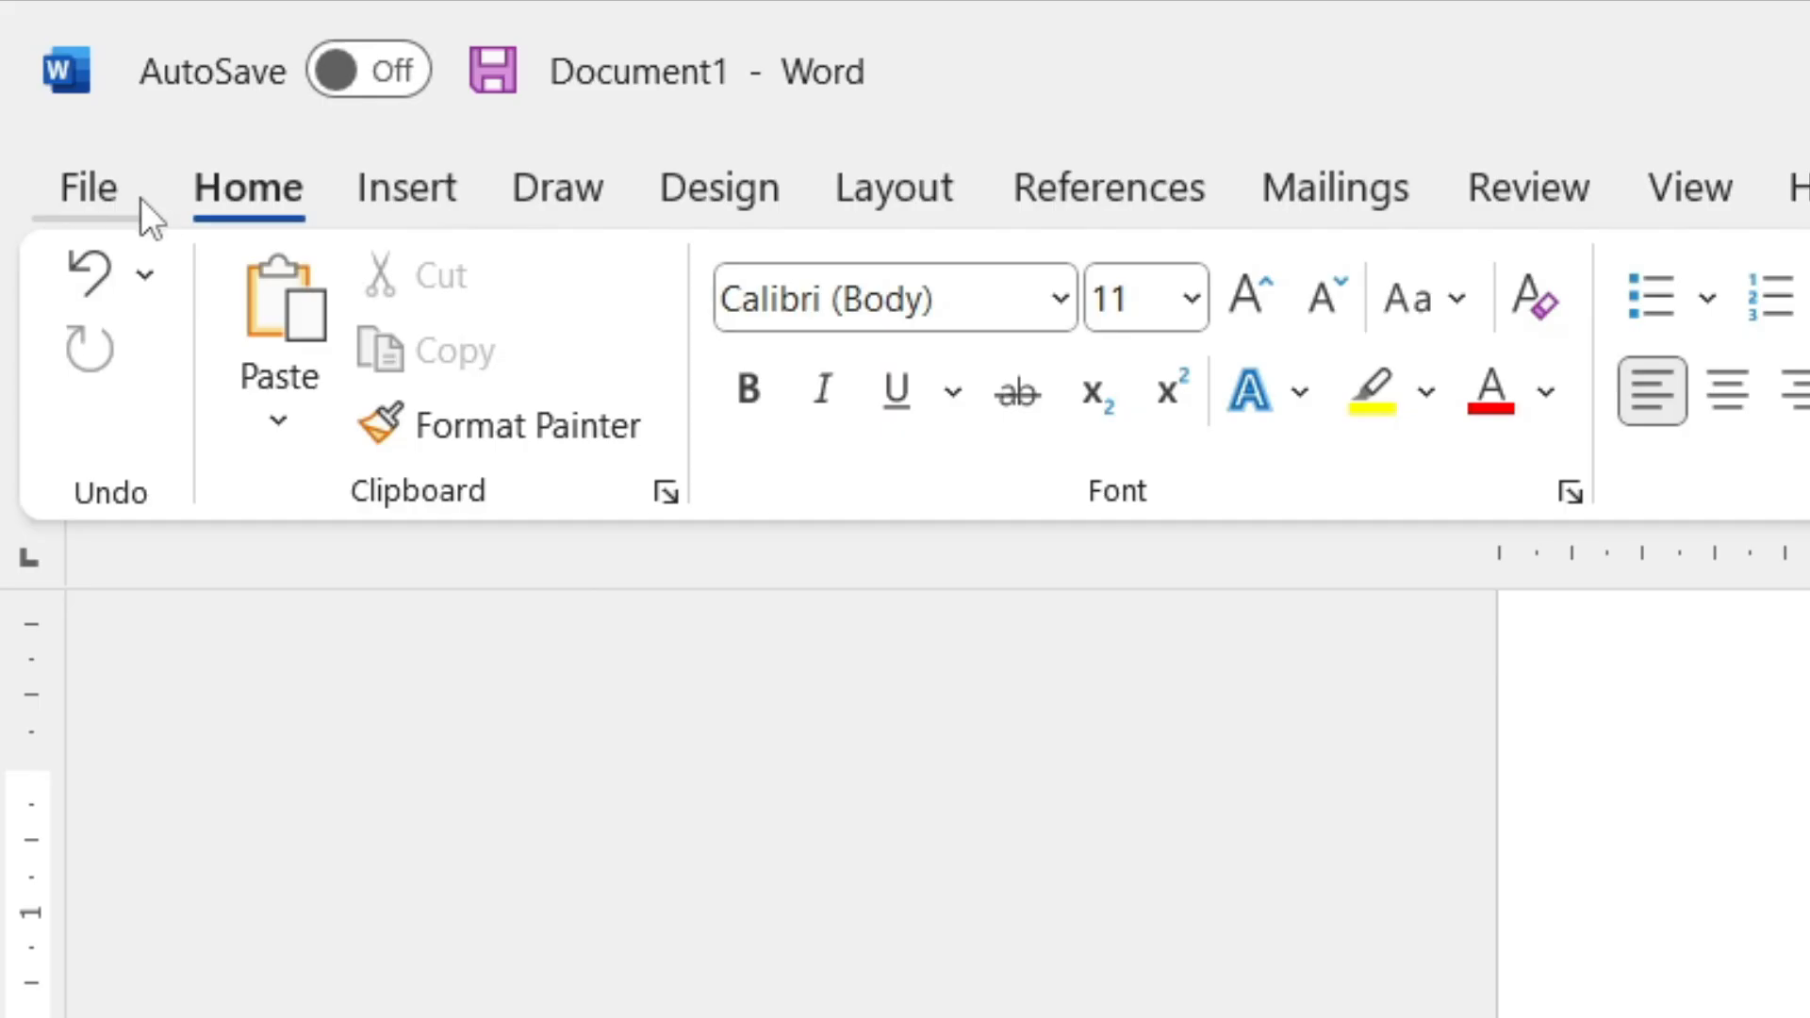
left_click(87, 187)
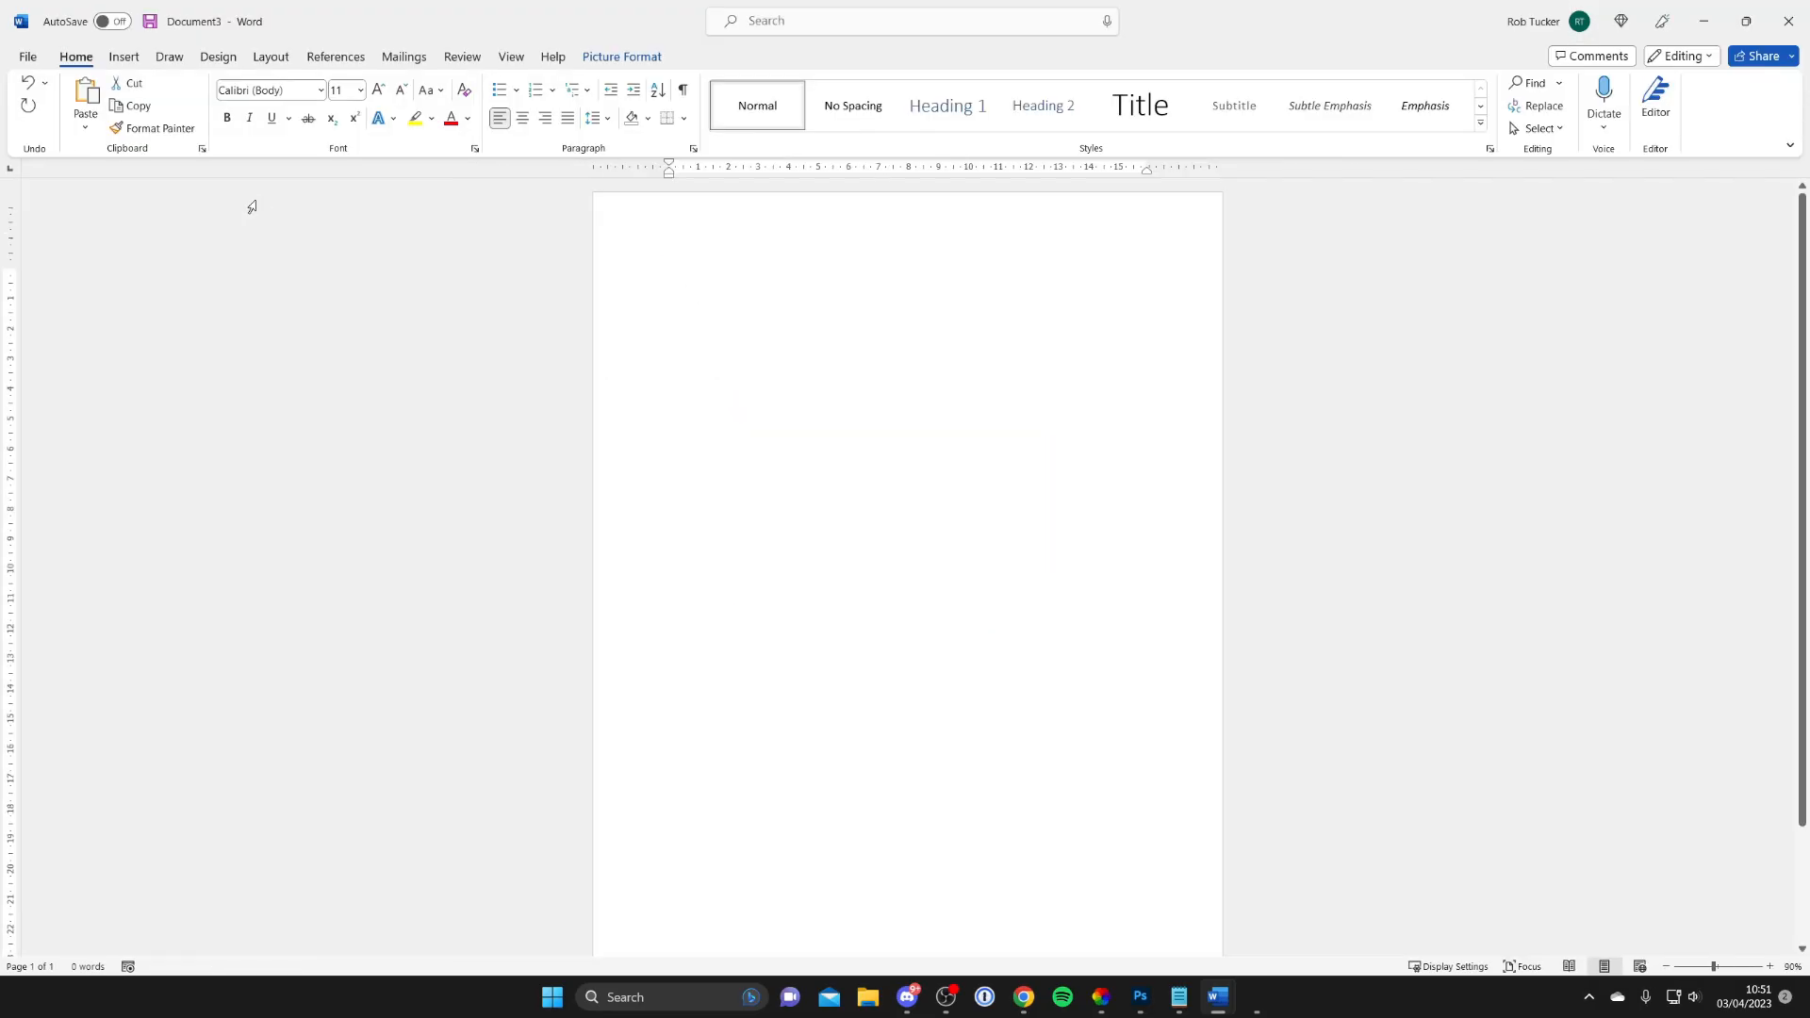
mouse_move(237, 172)
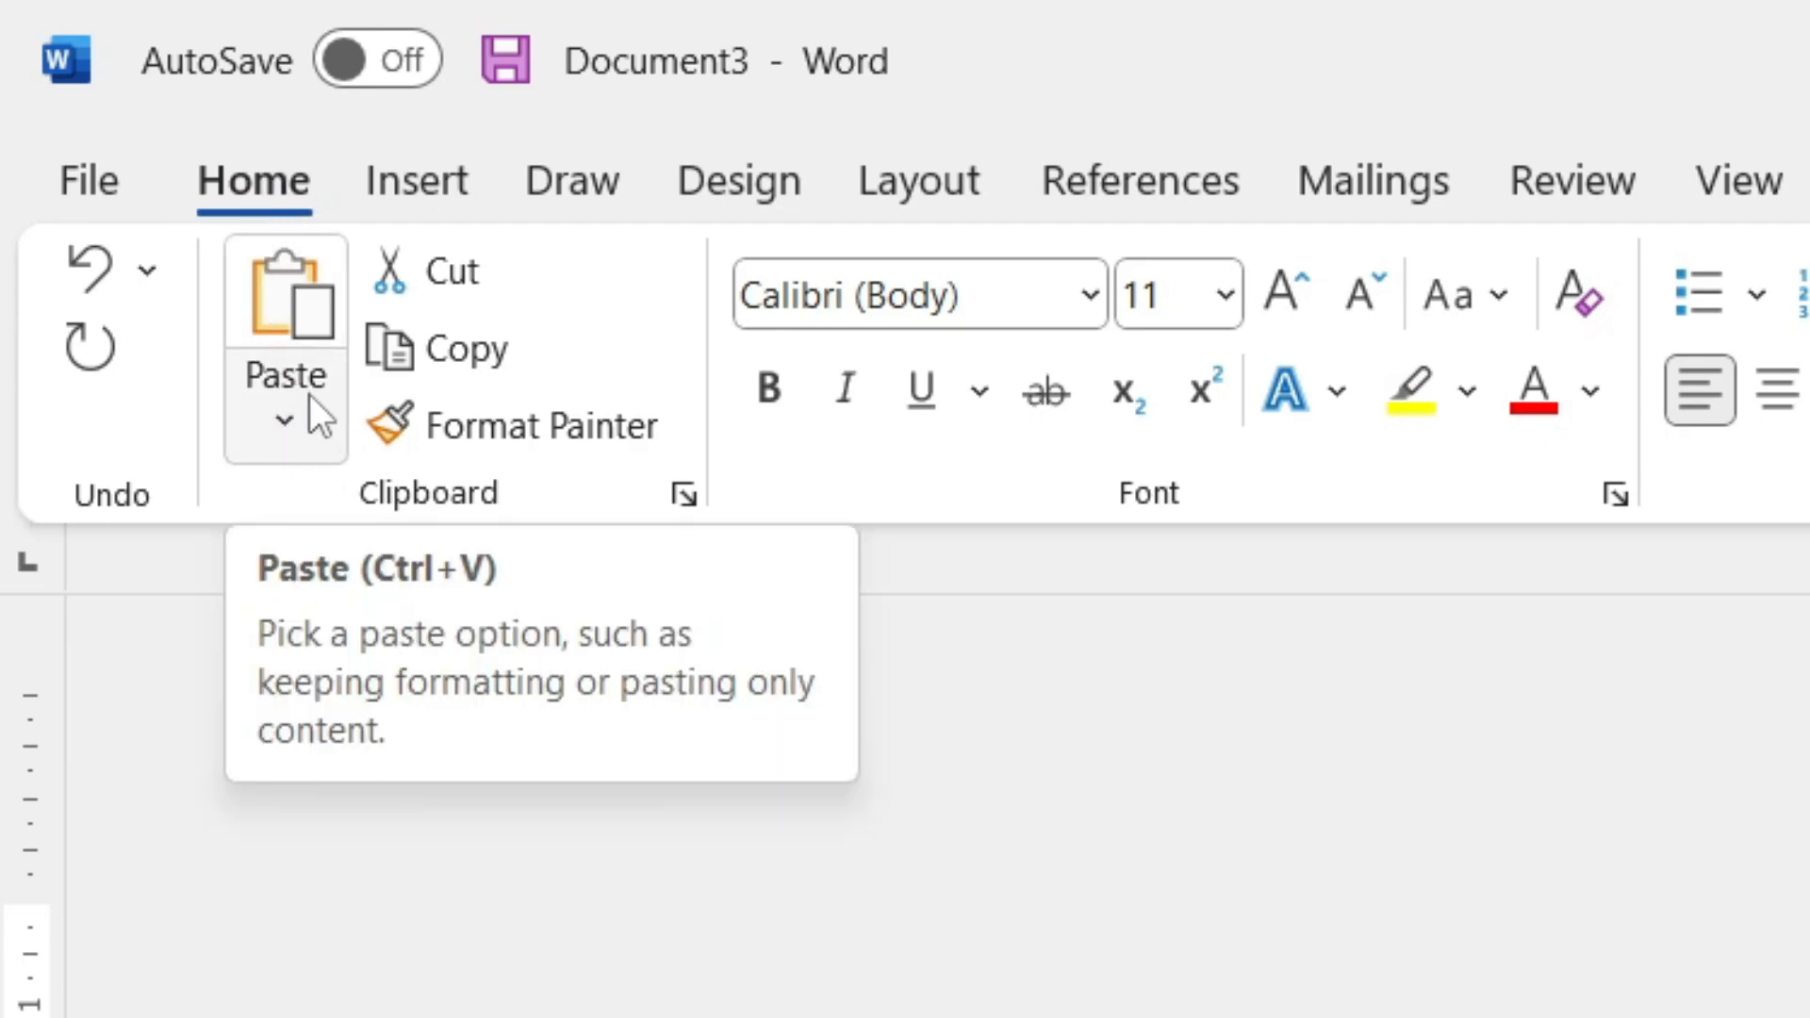
Step: Paste the copied page via Paste Special as a Picture (Enhanced Metafile)
left_click(284, 419)
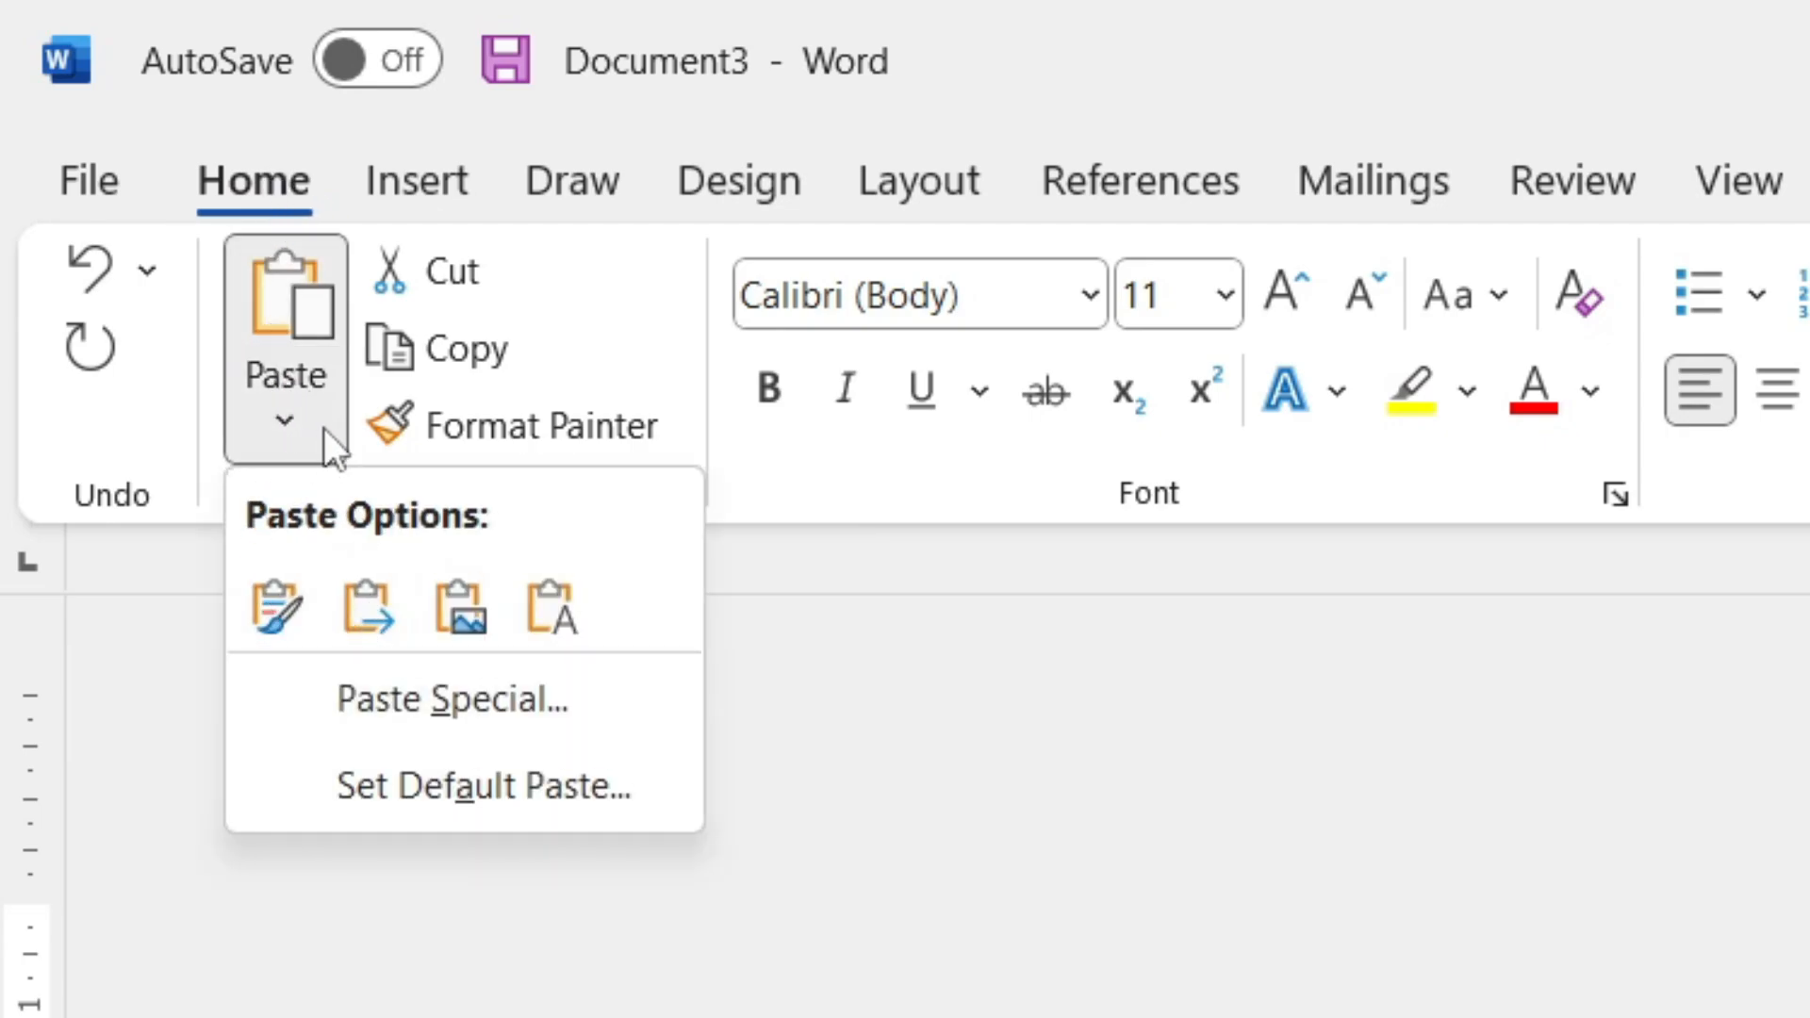
mouse_move(398, 698)
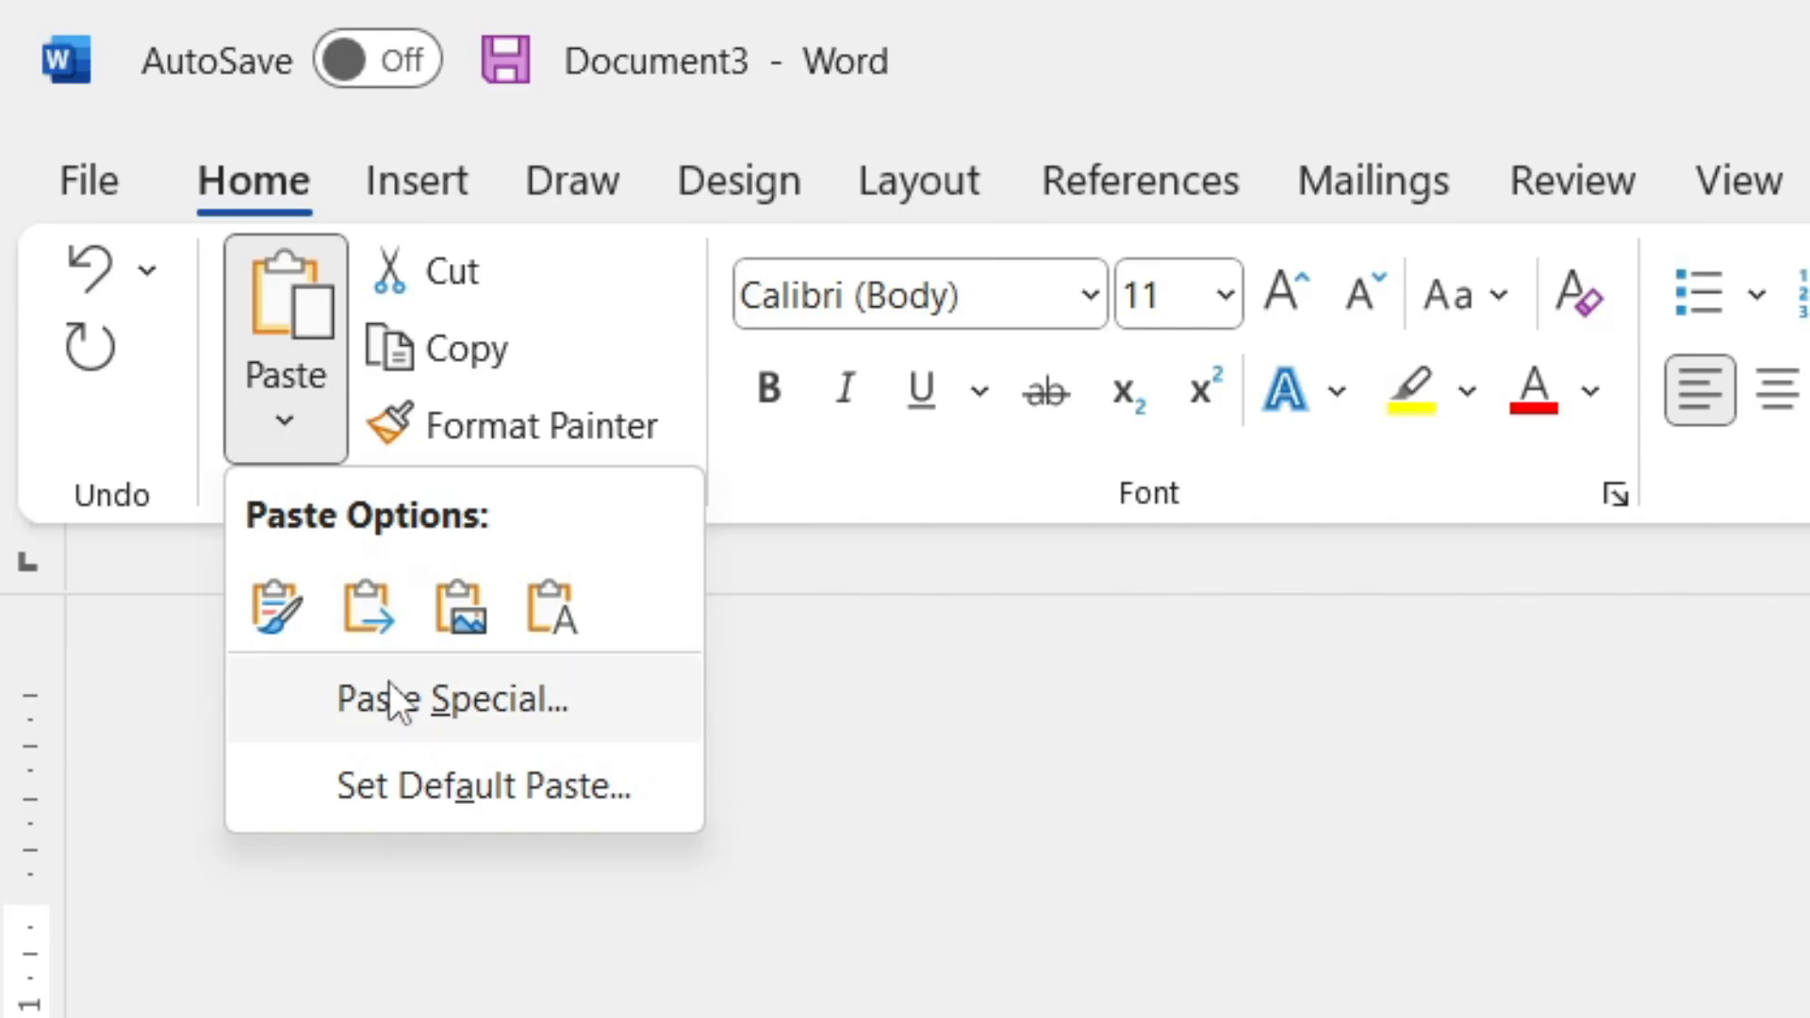
left_click(451, 697)
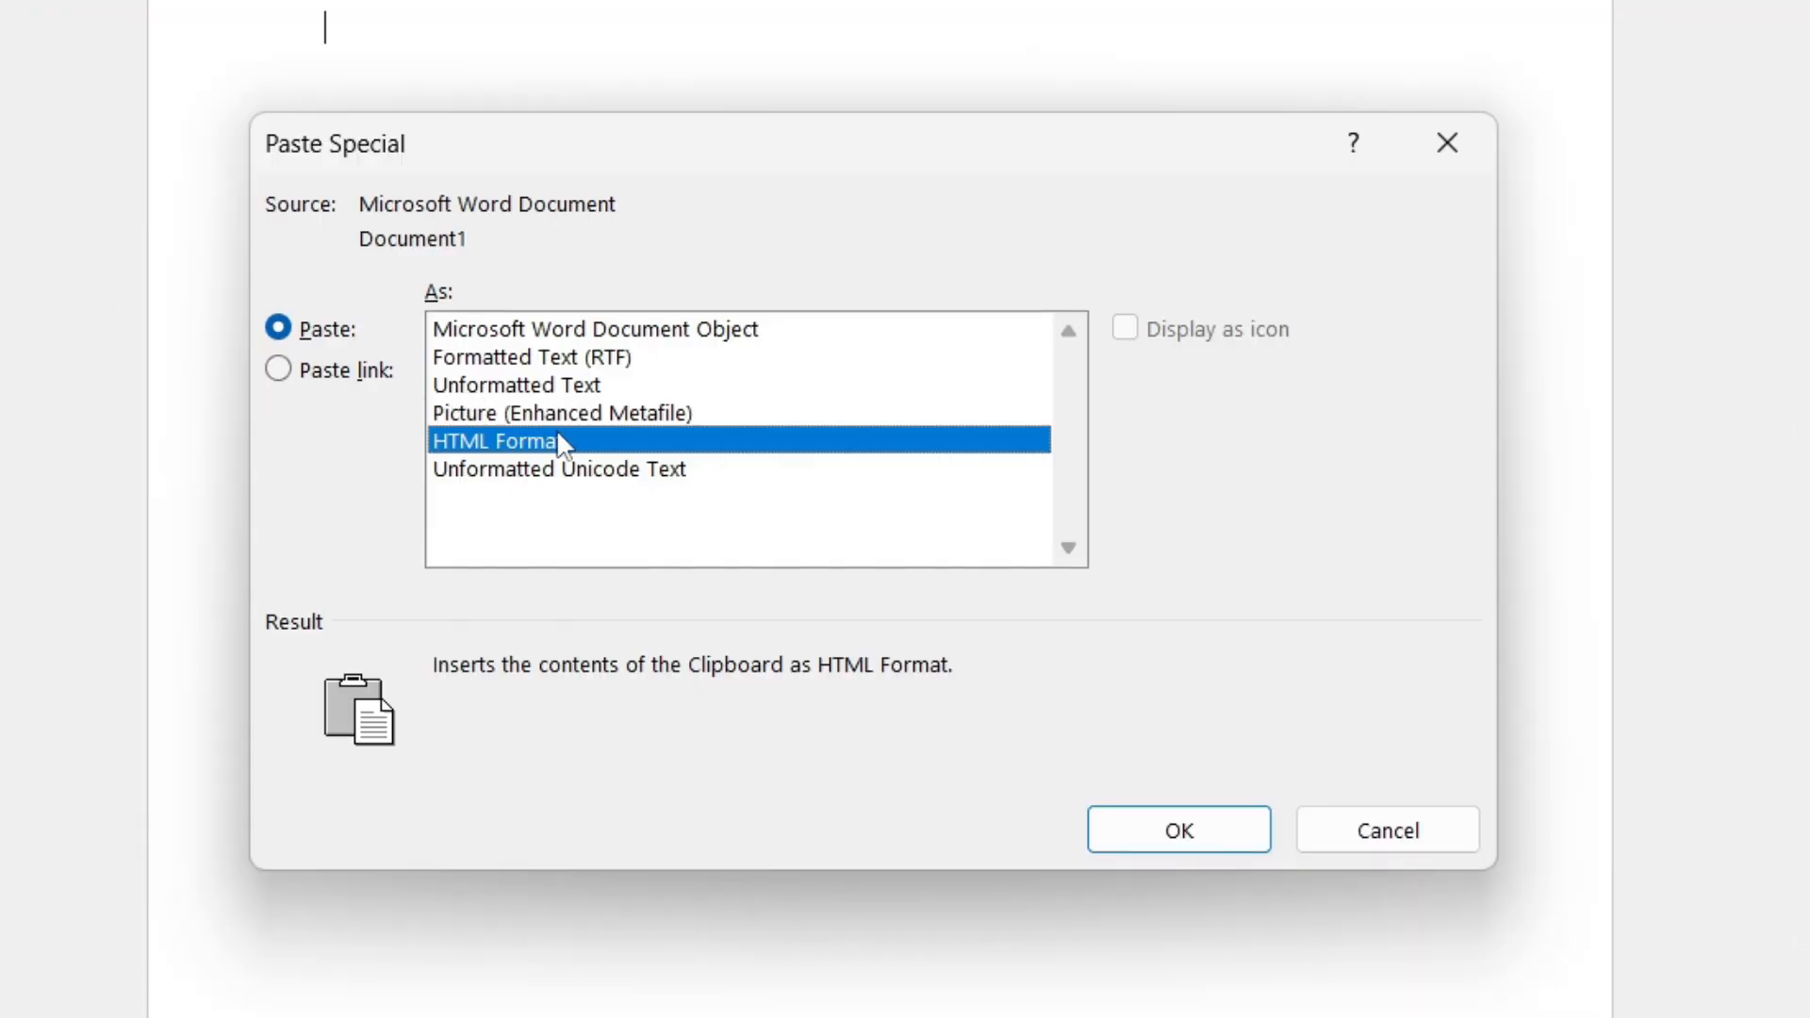
left_click(562, 413)
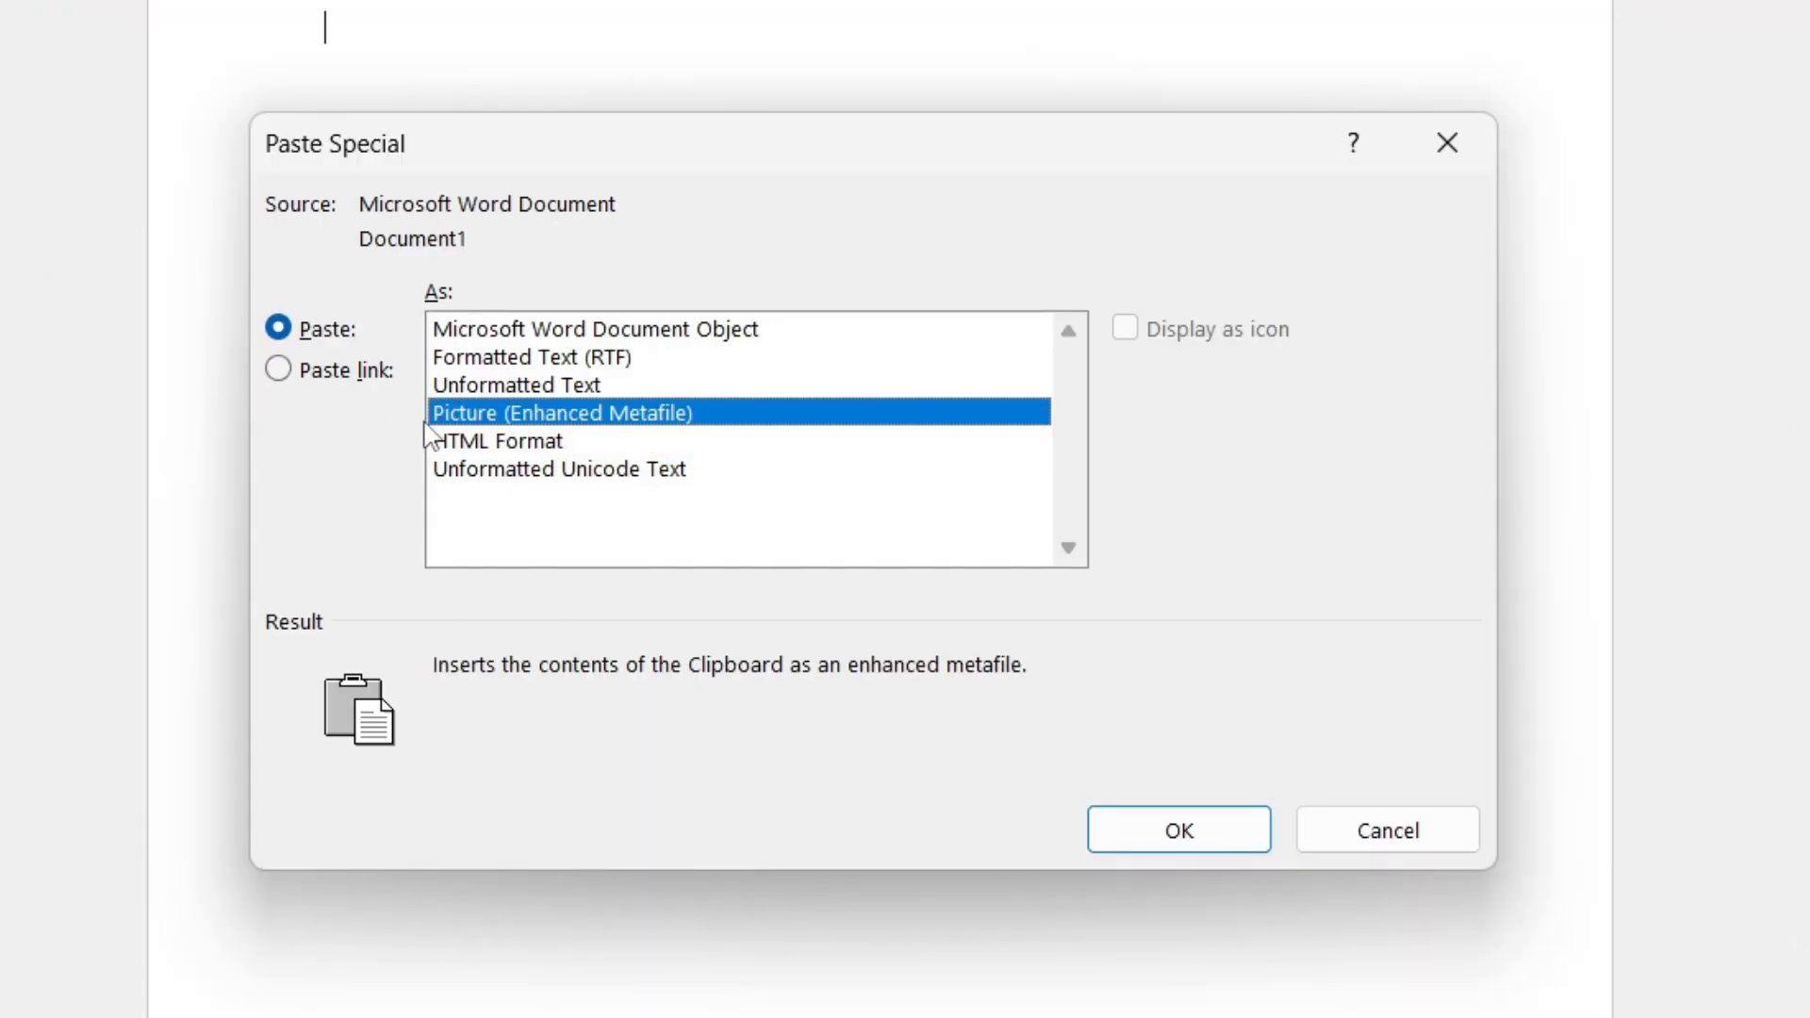
mouse_move(566, 414)
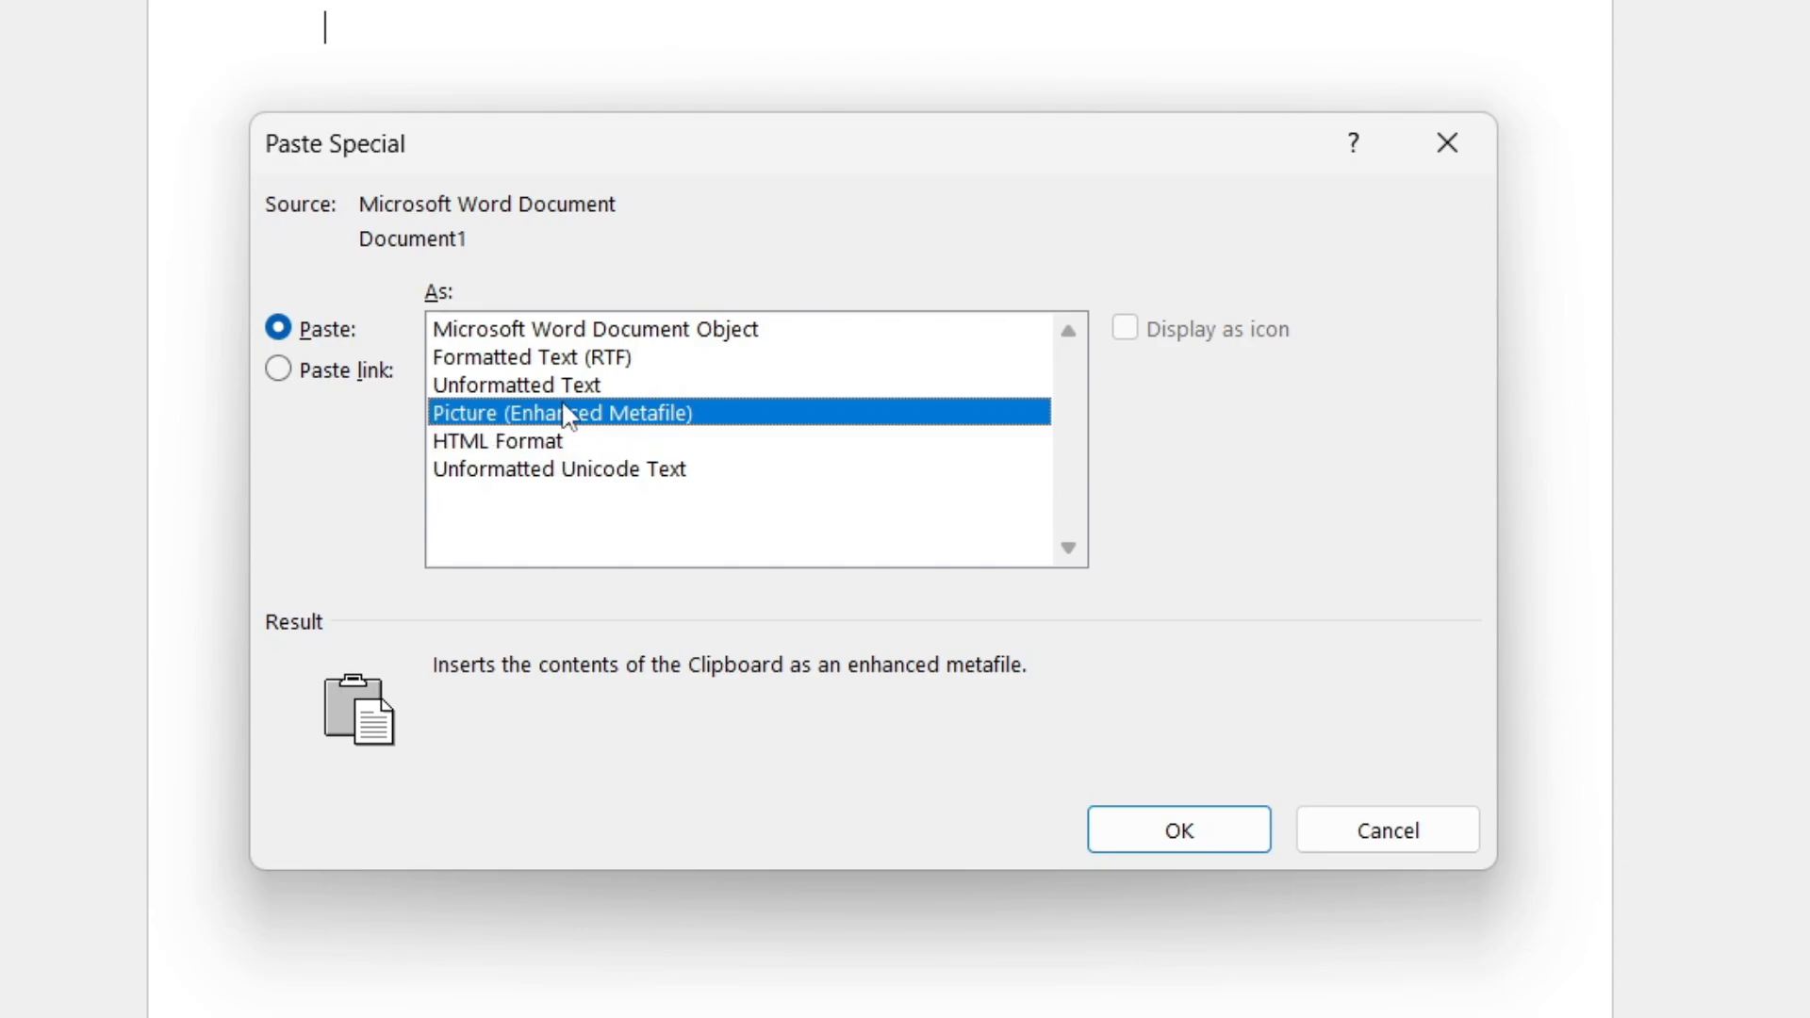
left_click(1177, 830)
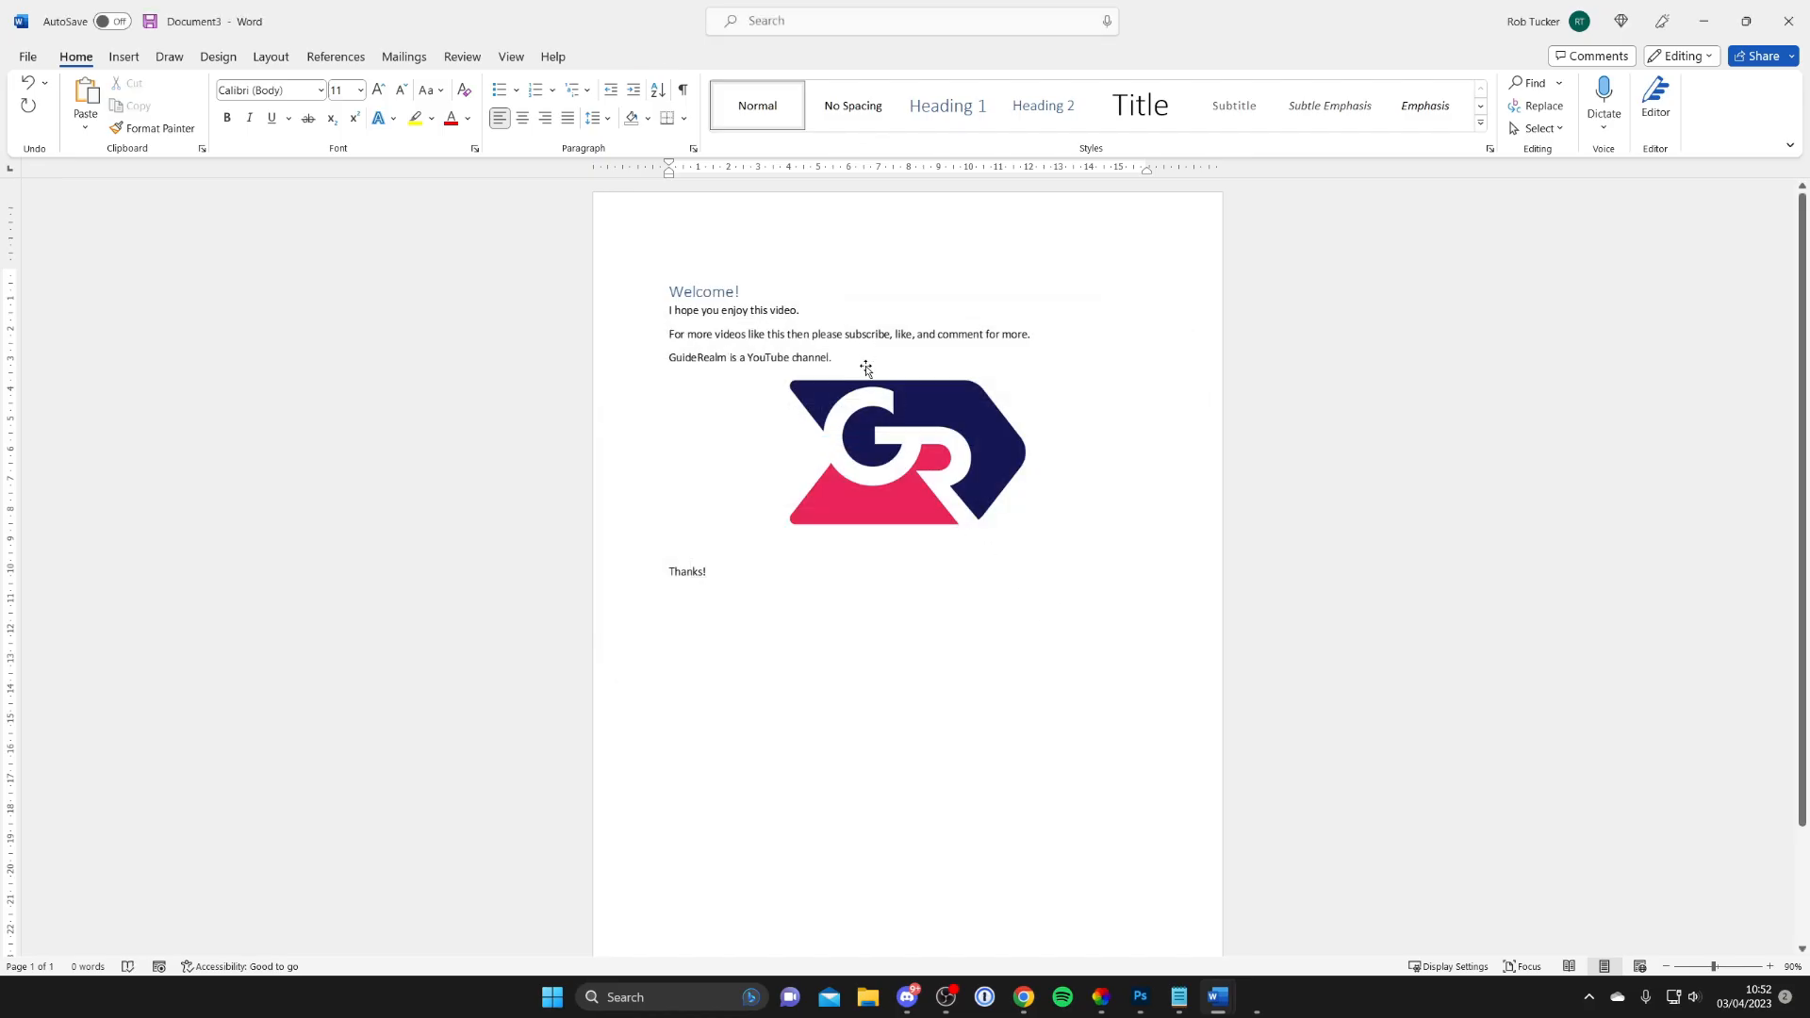
Step: Select the pasted welcome-page picture and bring up its context options
left_click(907, 451)
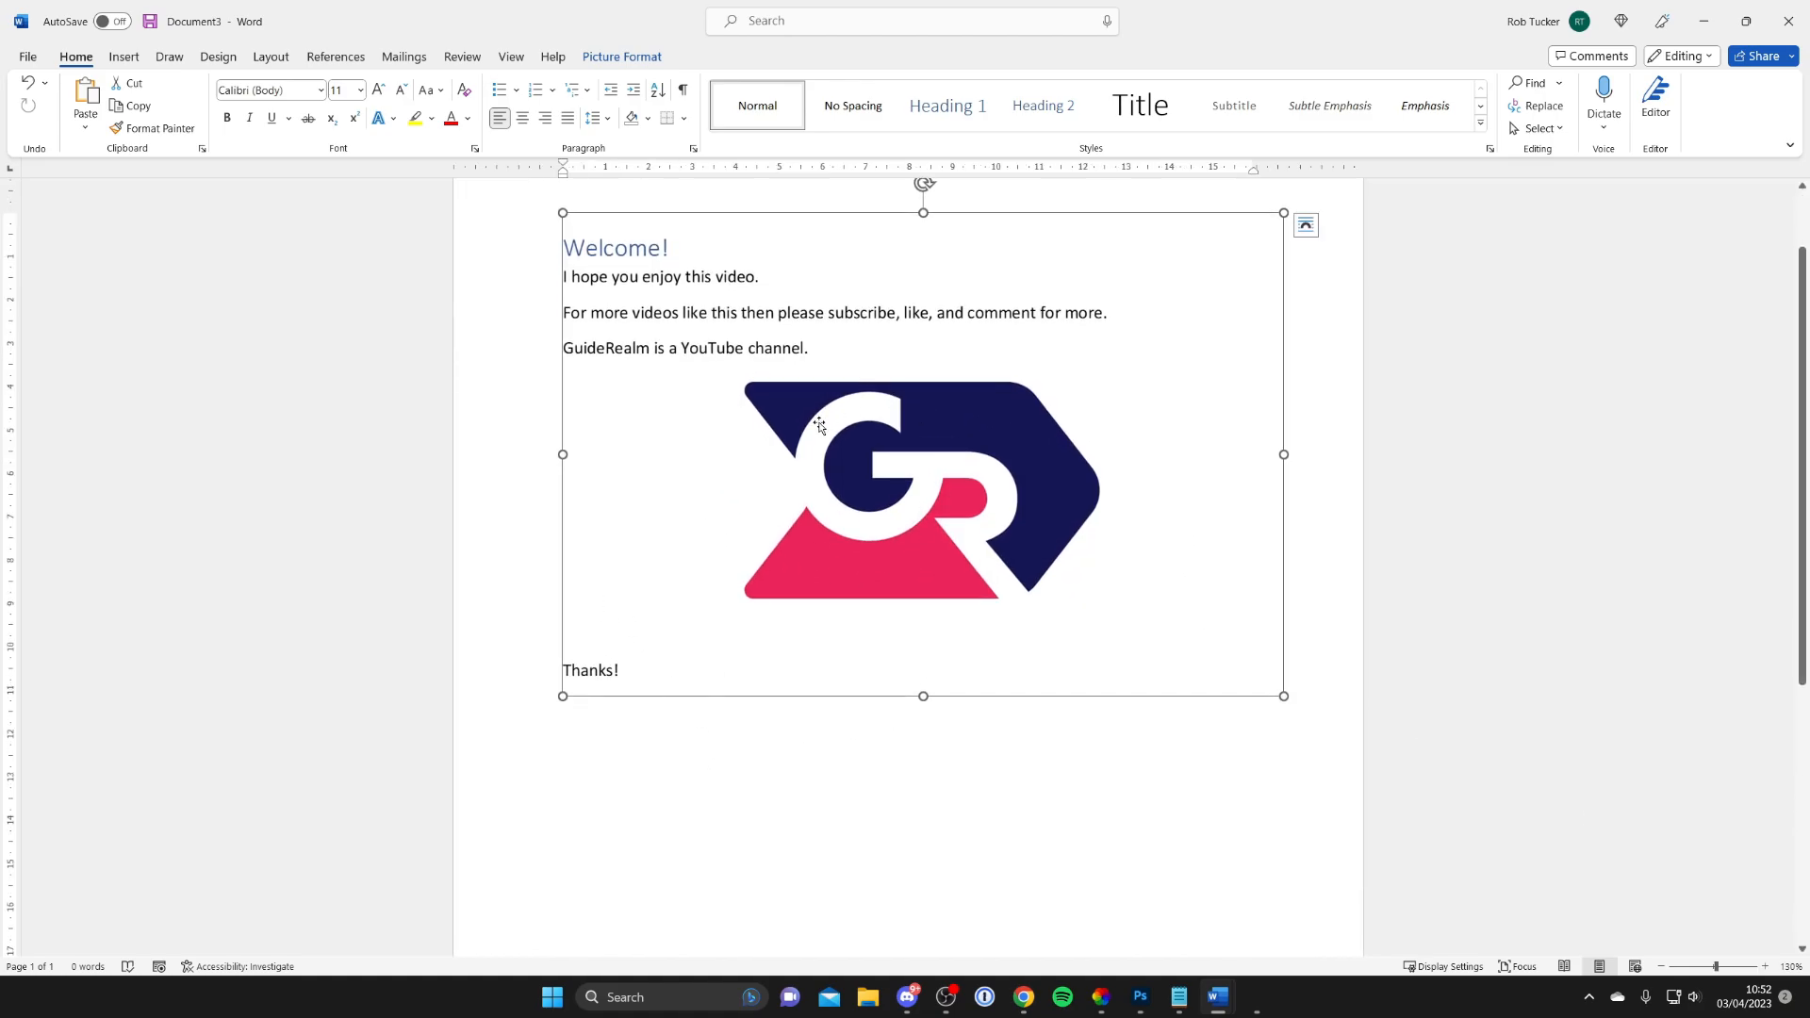
right_click(818, 425)
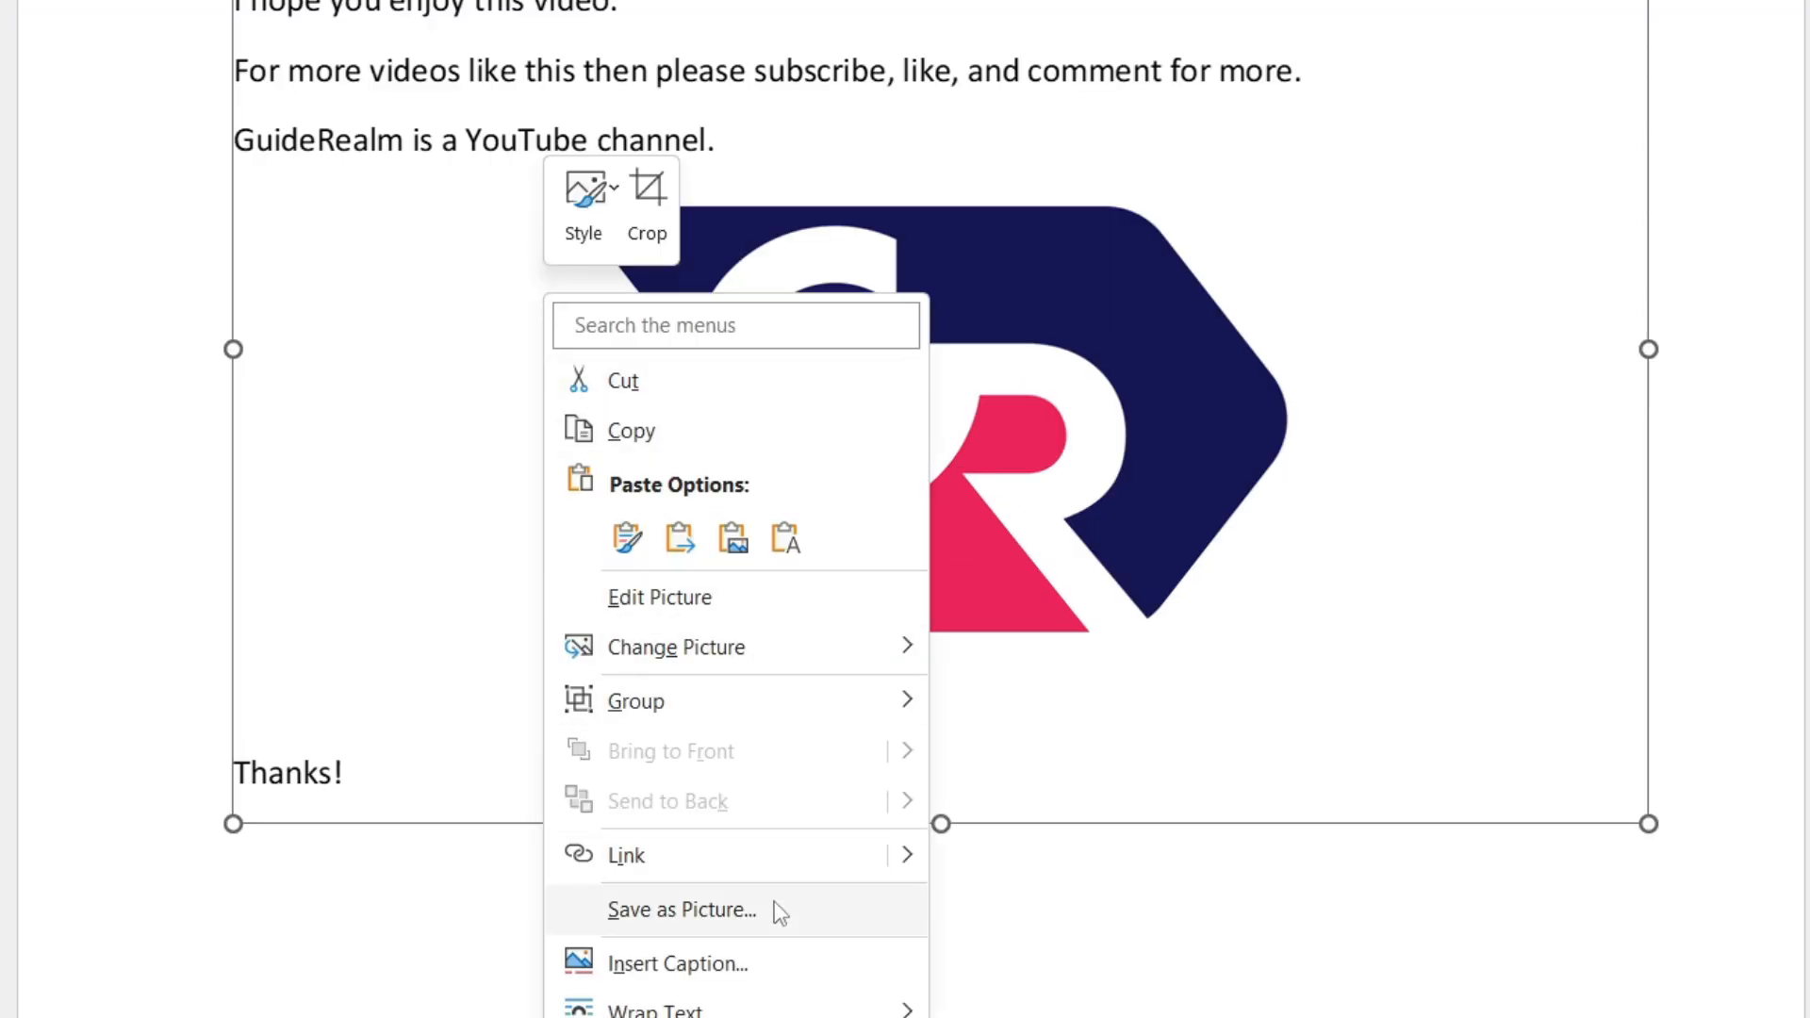
Step: Save the picture to the Desktop as Picture3 in JPEG File Interchange Format
left_click(681, 909)
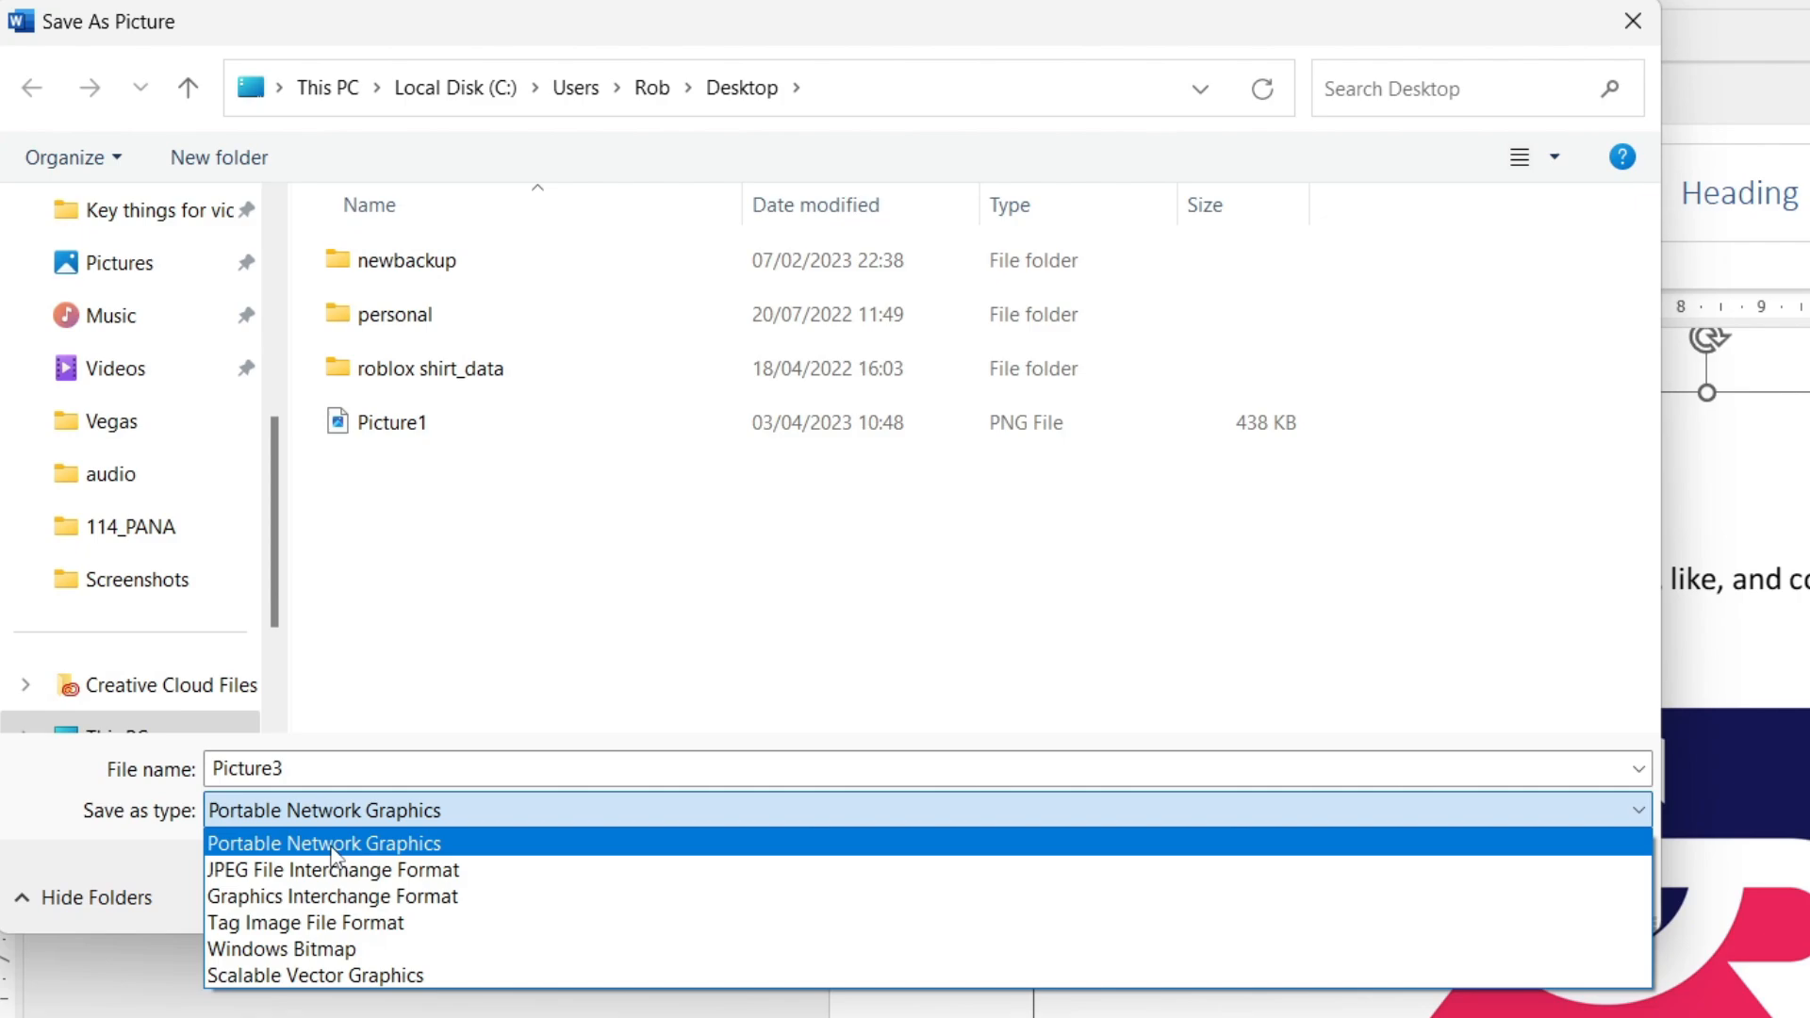
mouse_move(332, 869)
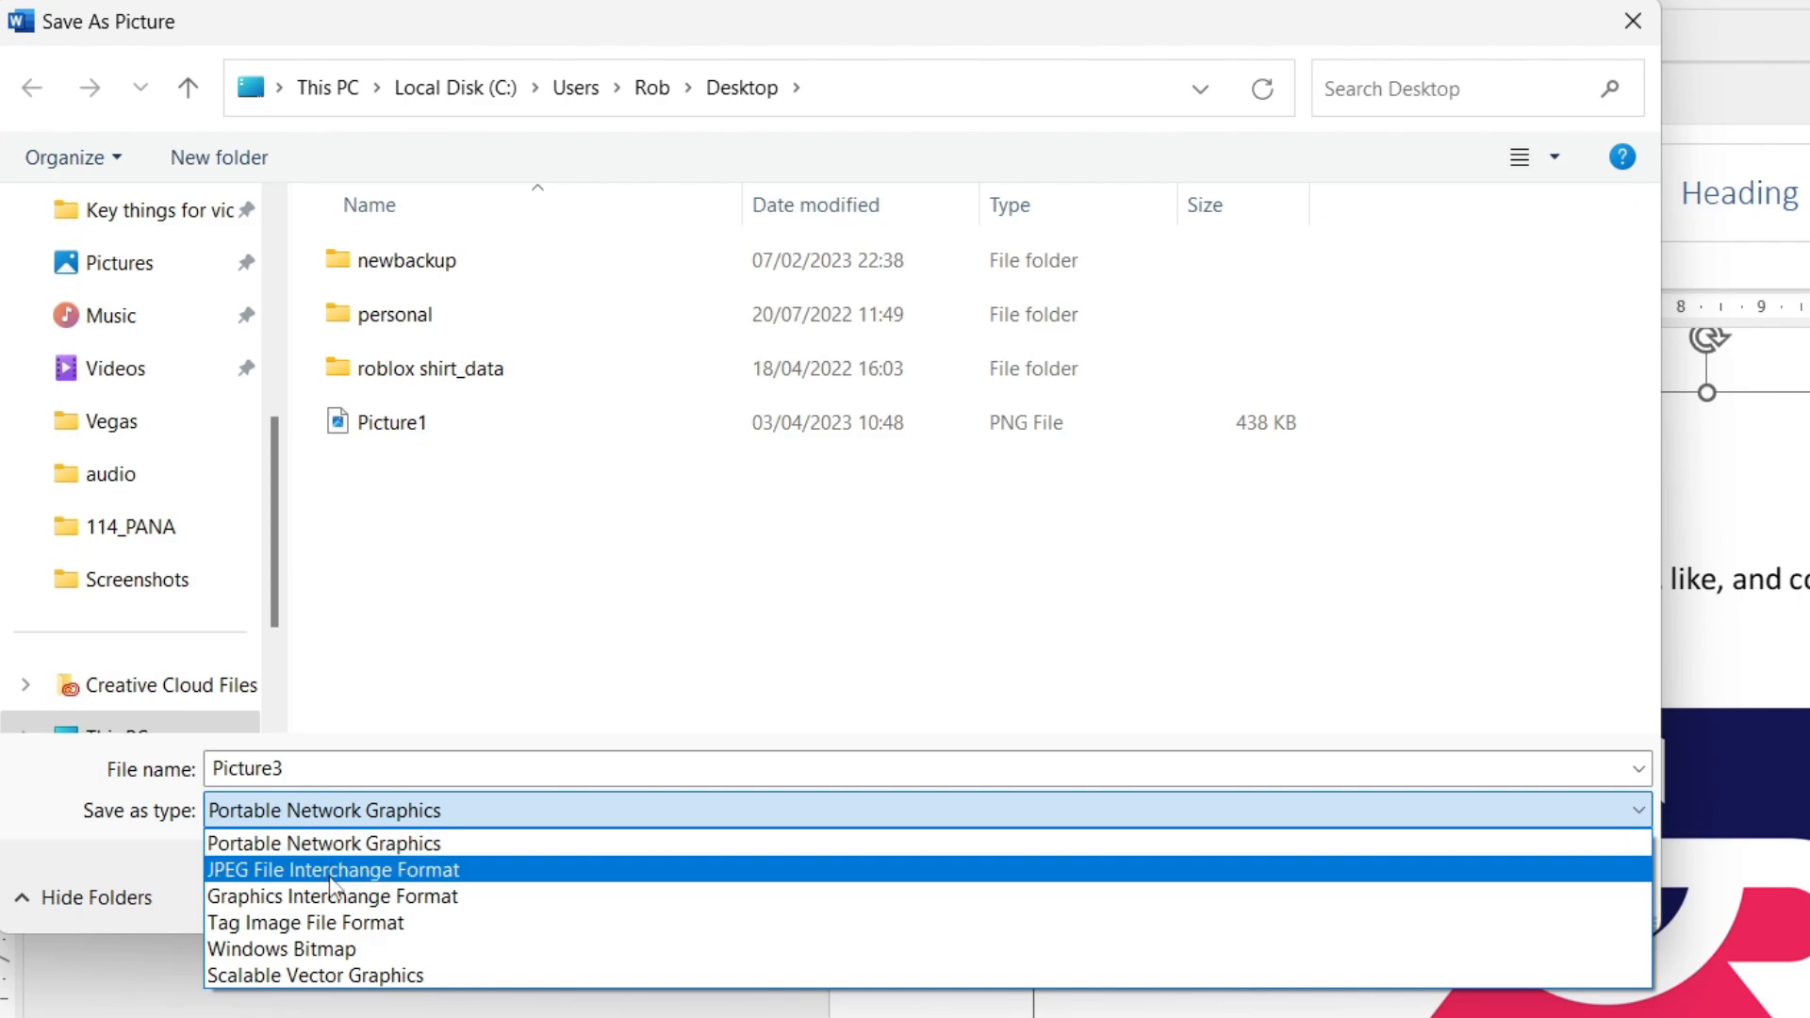
left_click(332, 869)
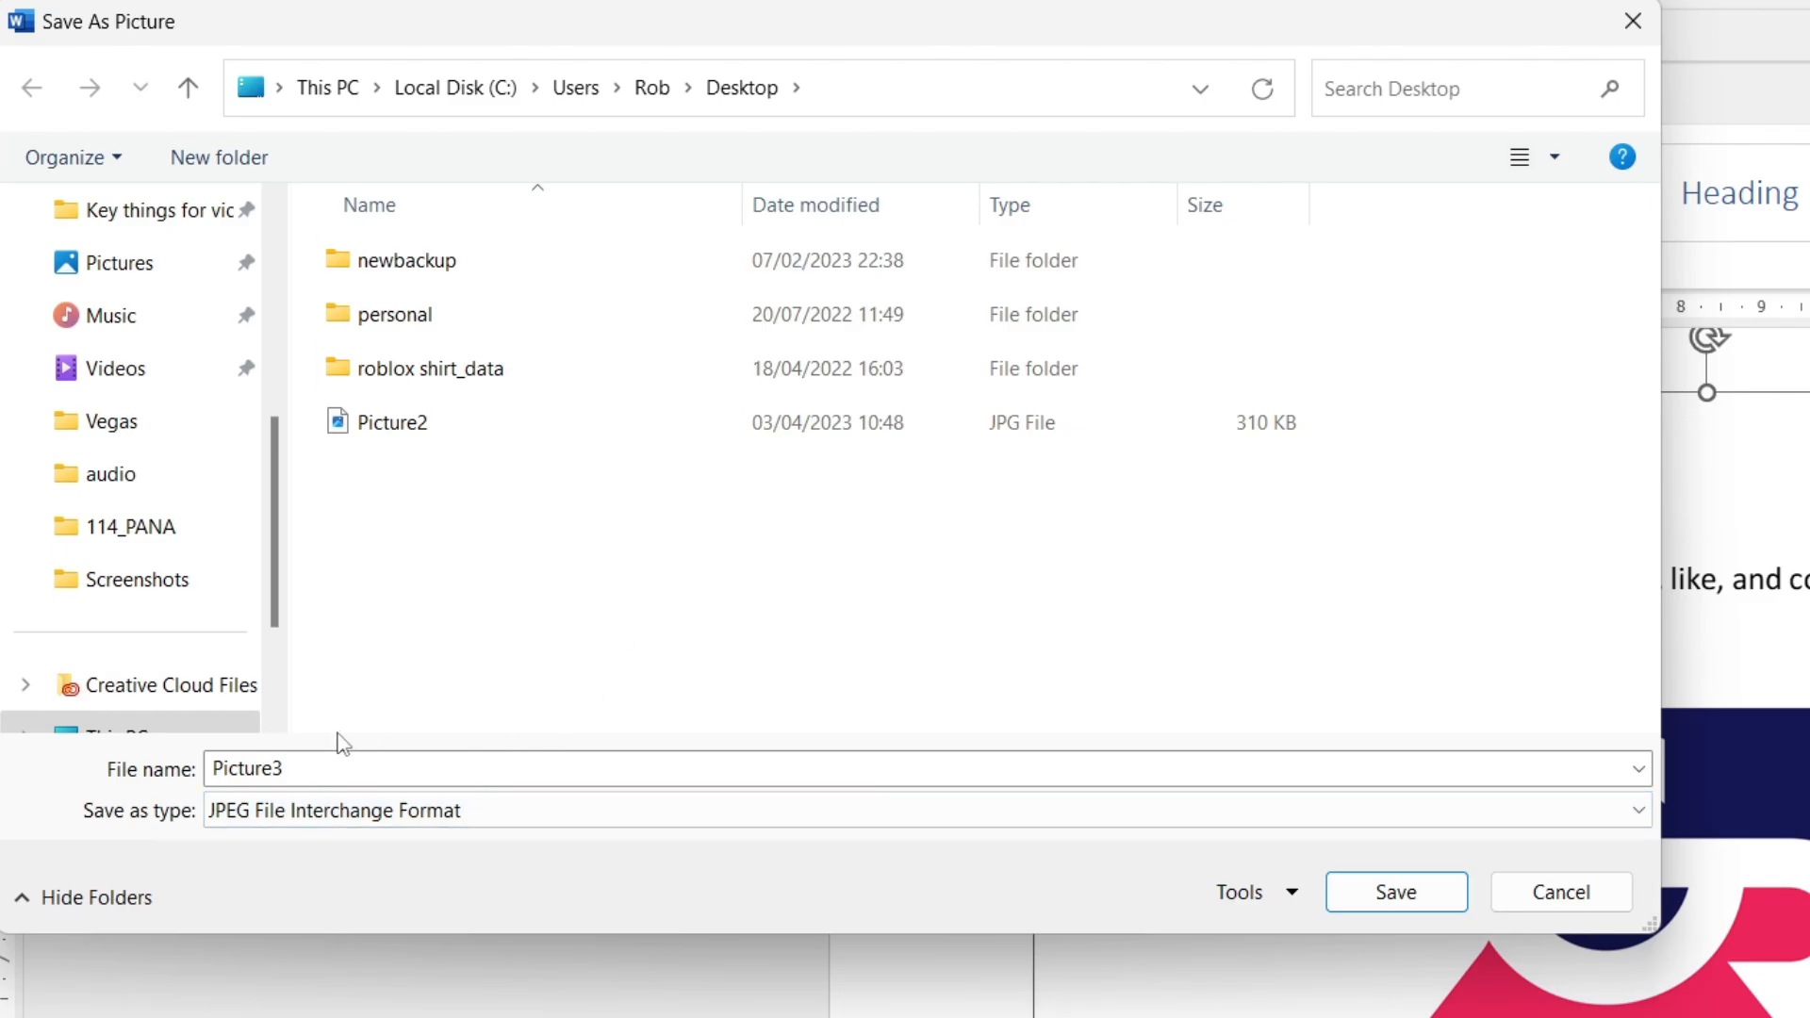
left_click(1396, 892)
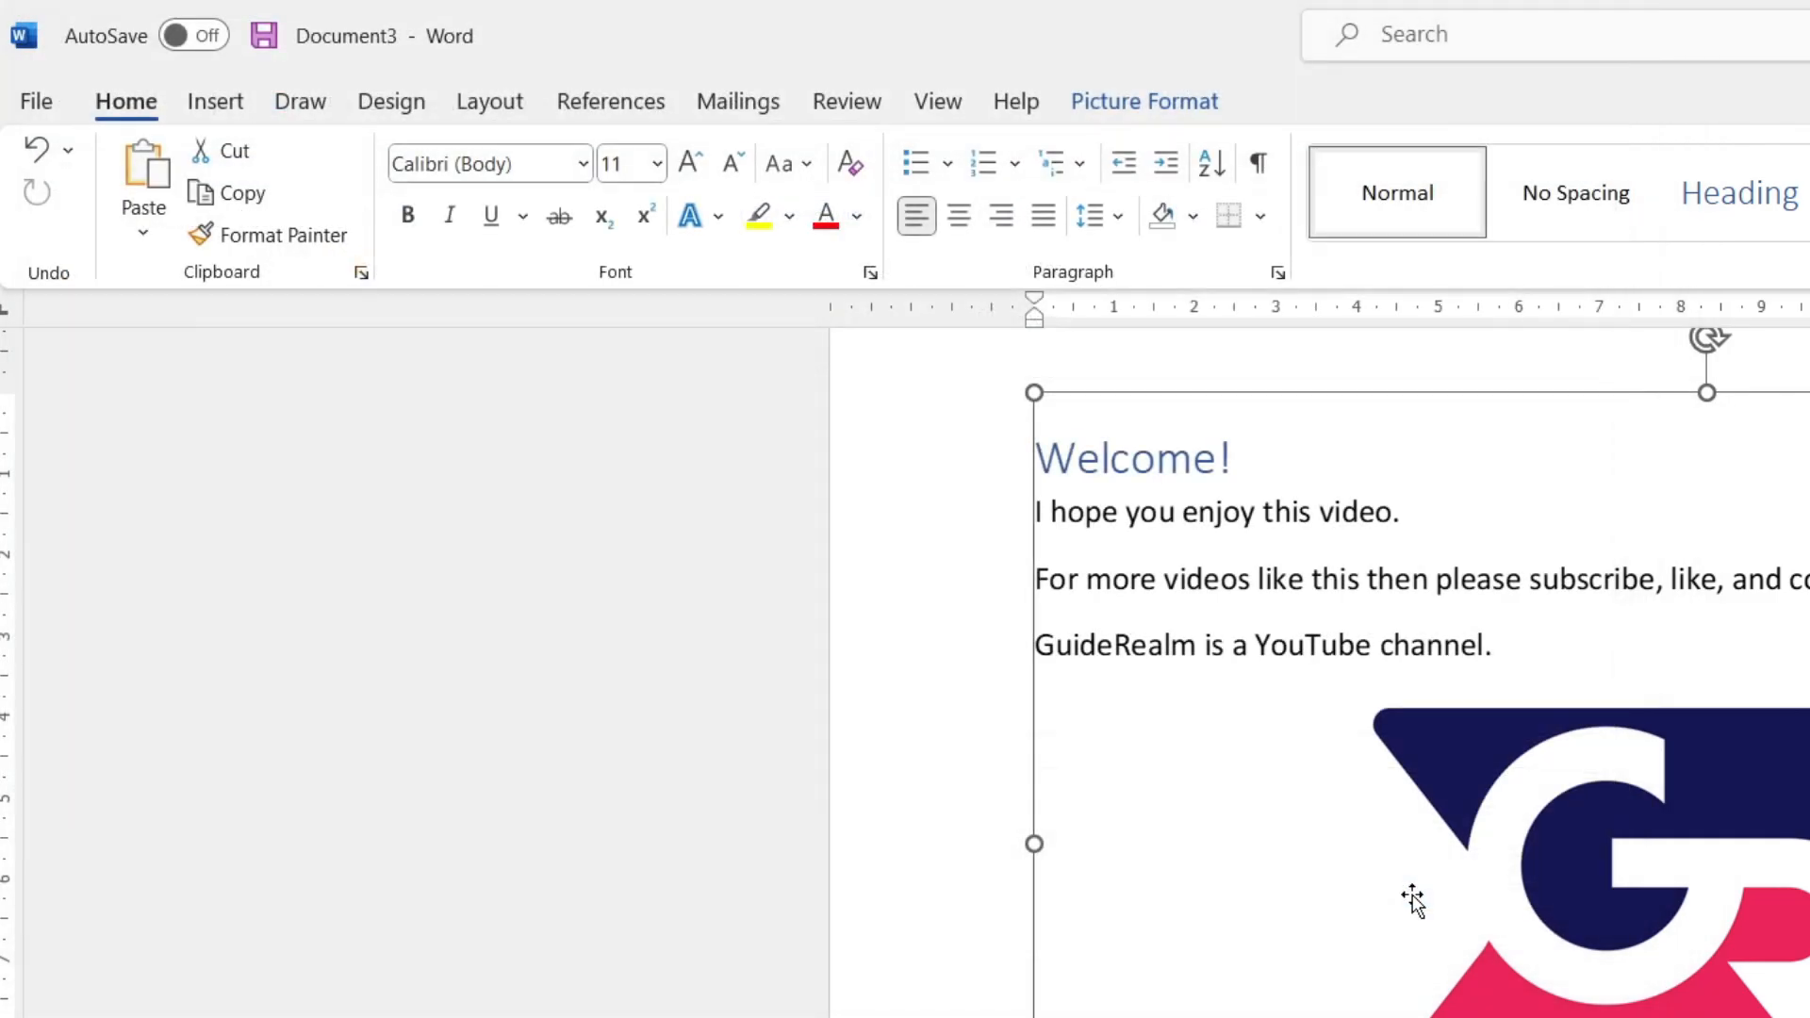